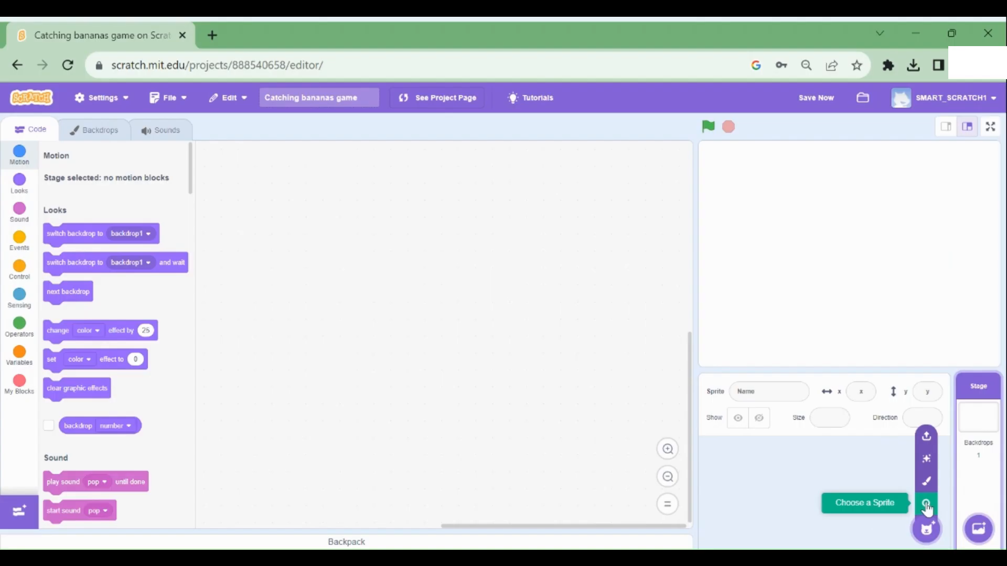
# Add the Monkey sprite from the Animals category of the sprite library.
pyautogui.click(926, 503)
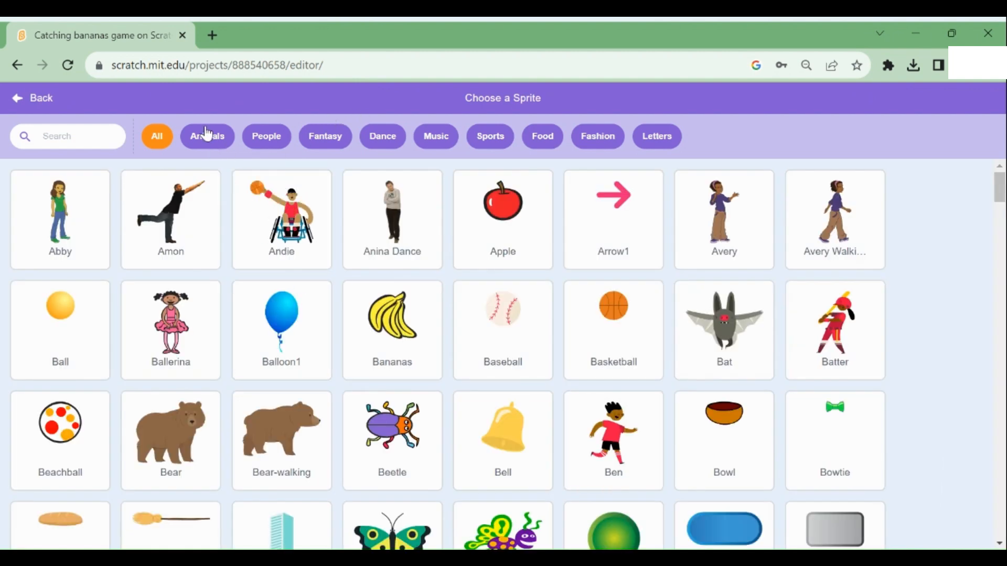
pyautogui.click(207, 137)
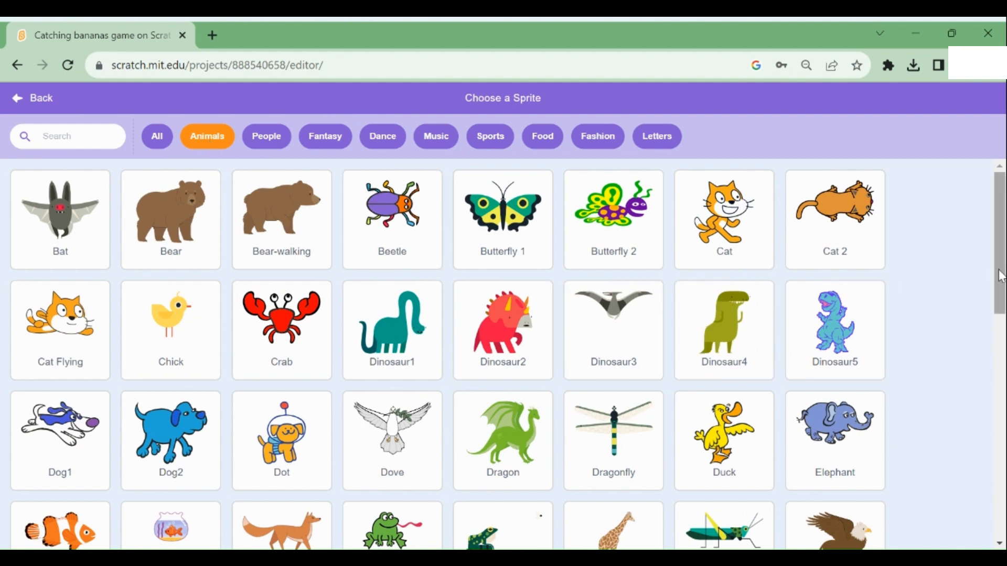
pyautogui.scroll(-3)
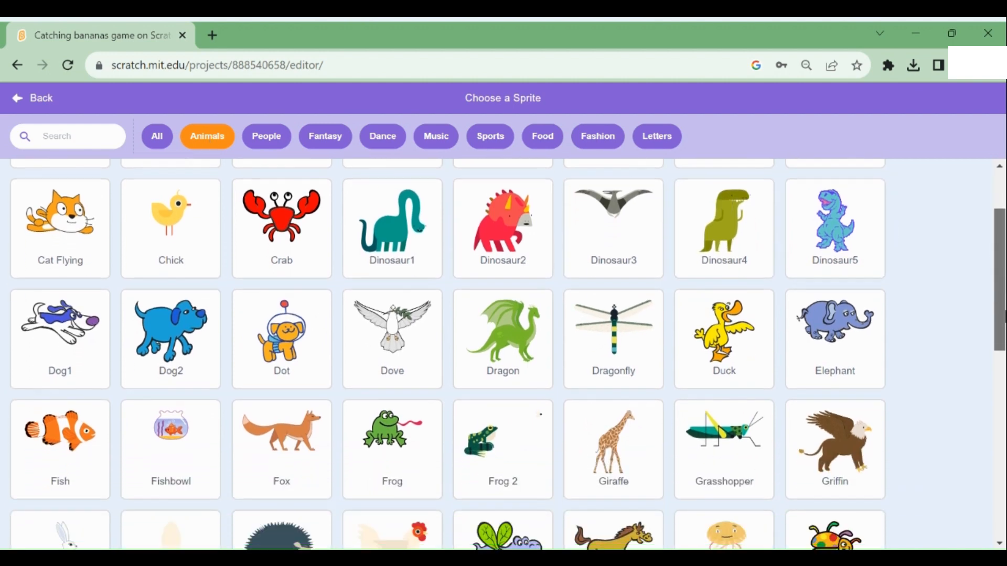
pyautogui.scroll(-3)
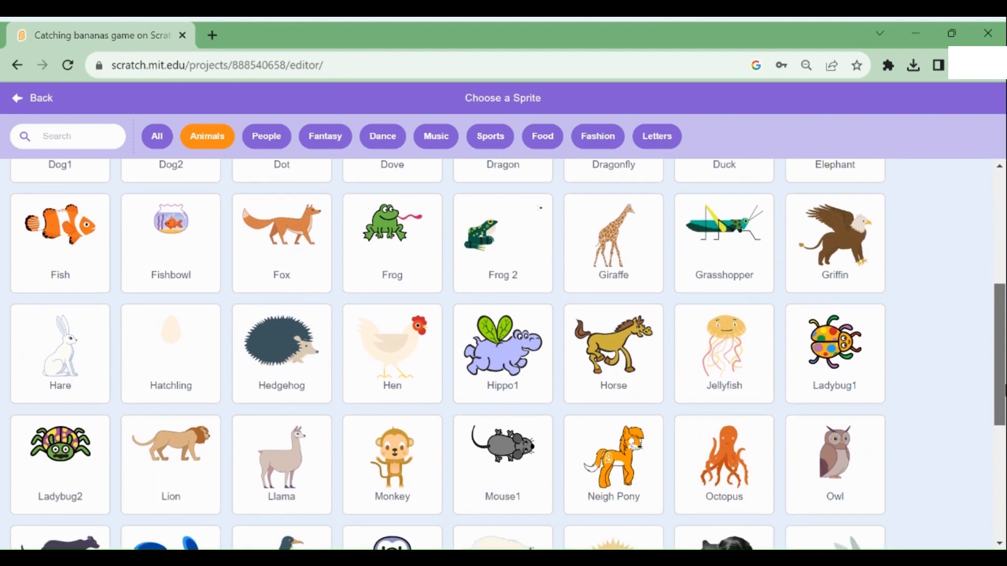
pyautogui.scroll(-3)
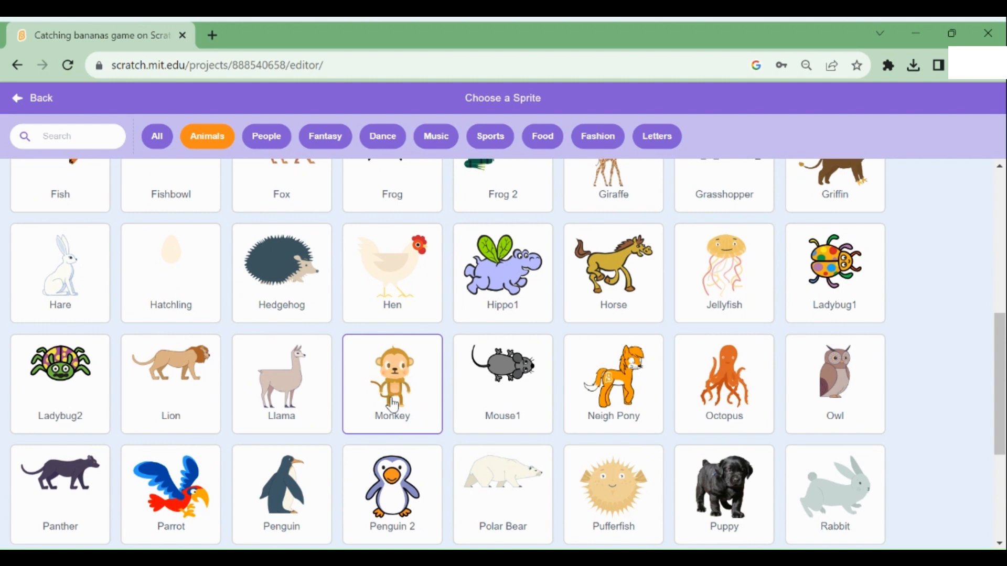
pyautogui.click(392, 383)
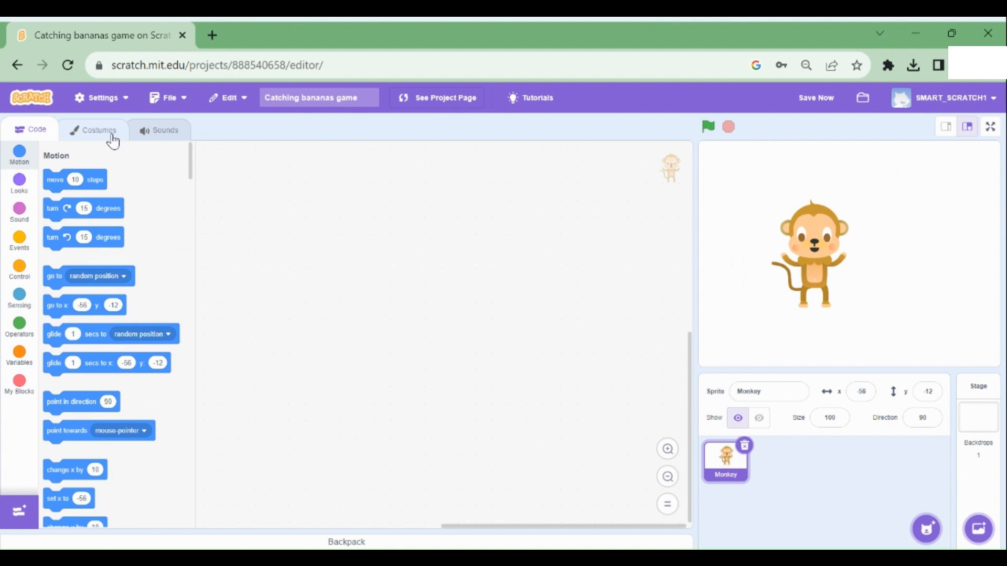
# Delete the monkey-c and monkey-a costumes, keeping only monkey-b.
pyautogui.click(99, 129)
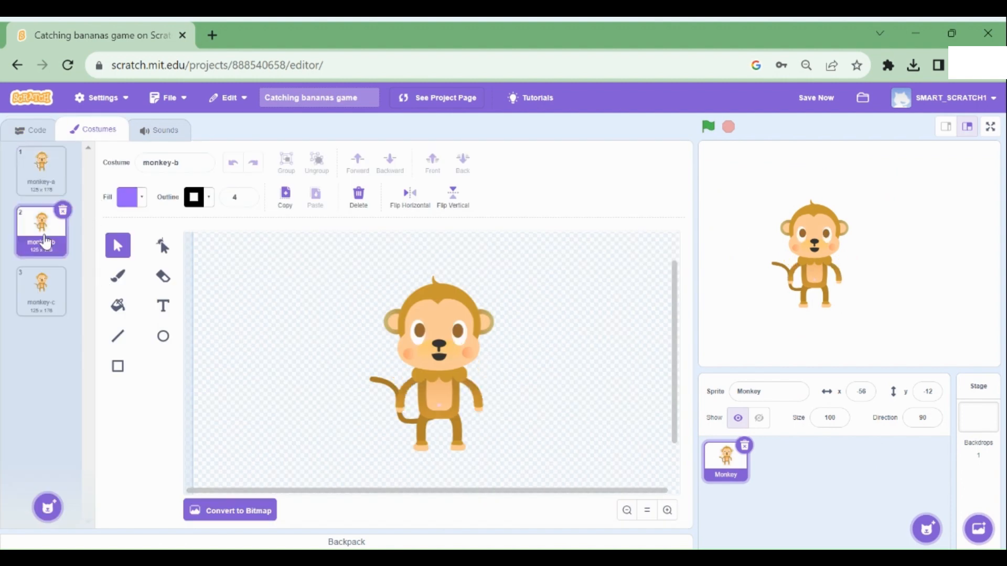
pyautogui.click(41, 291)
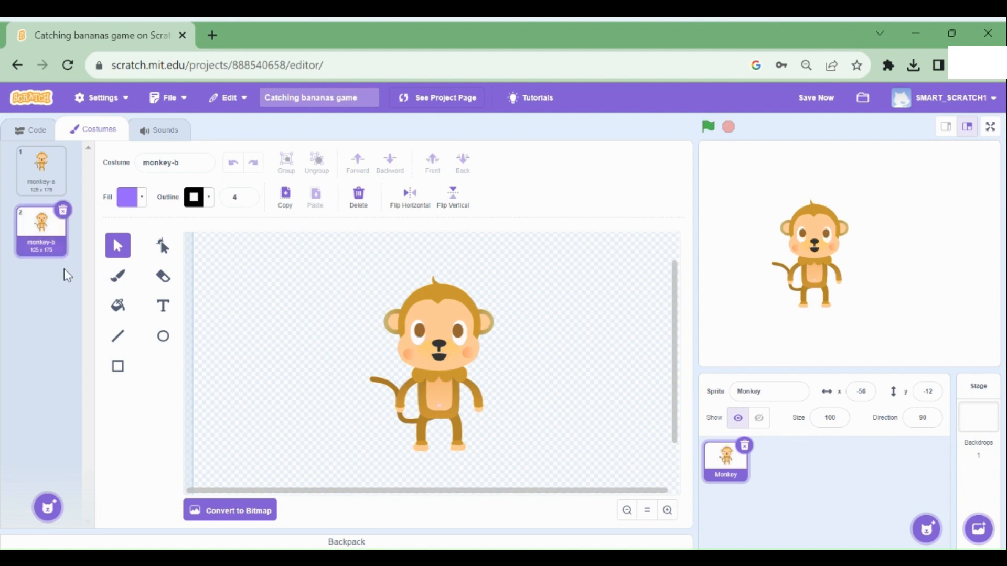
pyautogui.click(41, 170)
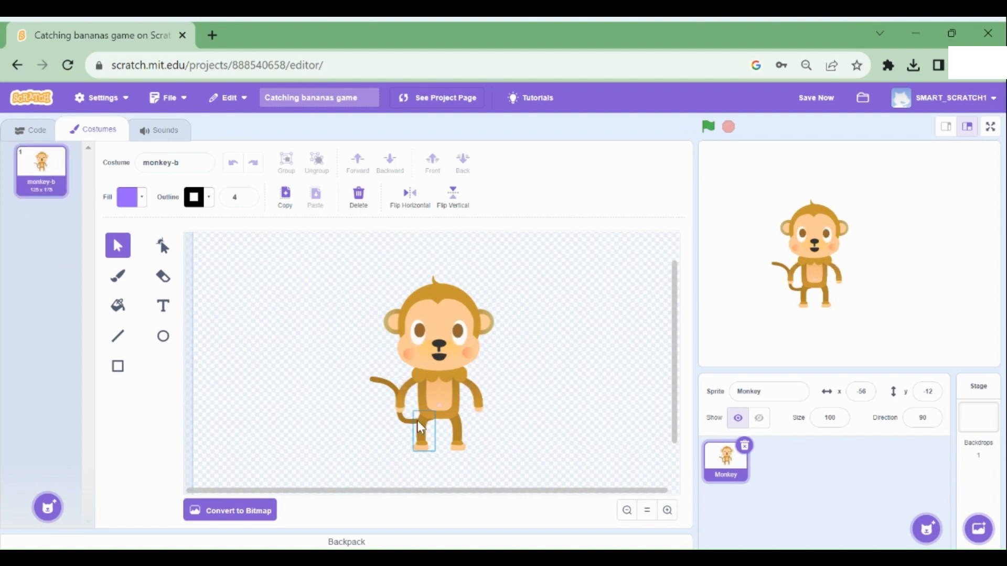
pyautogui.write('Cr')
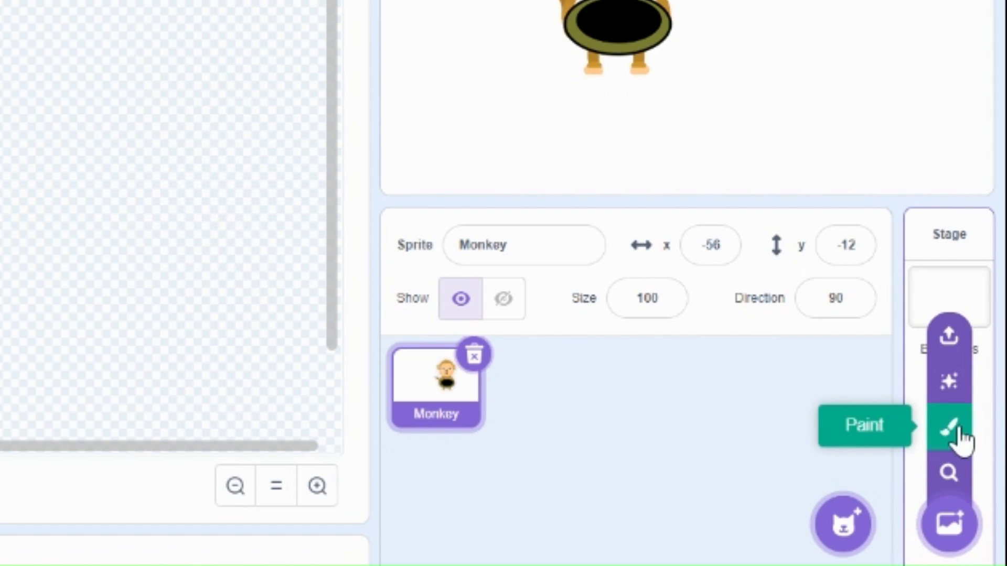
# Paint a new backdrop with blue sky, brown trunks, green canopies and brown ground.
pyautogui.click(949, 426)
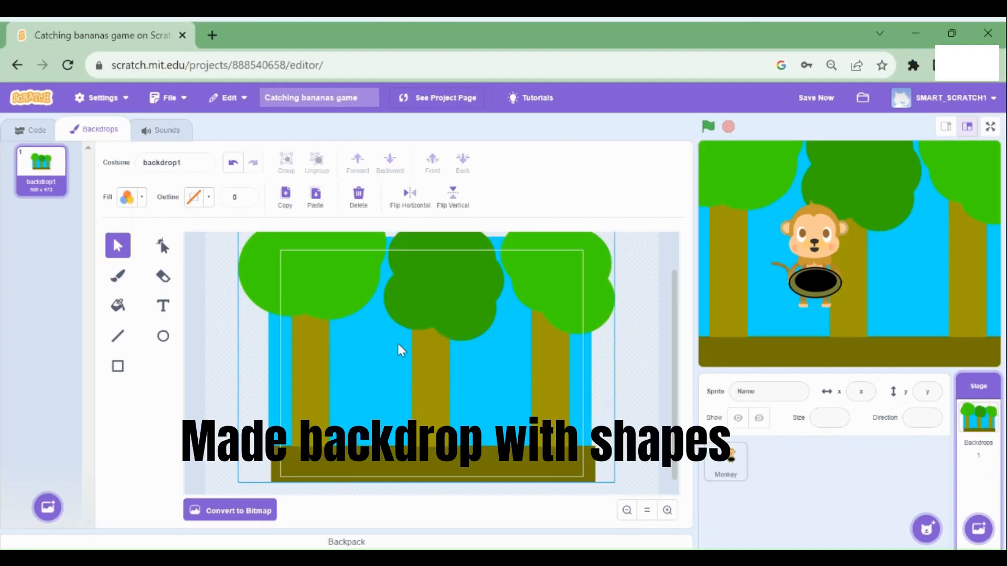
pyautogui.moveTo(403, 417)
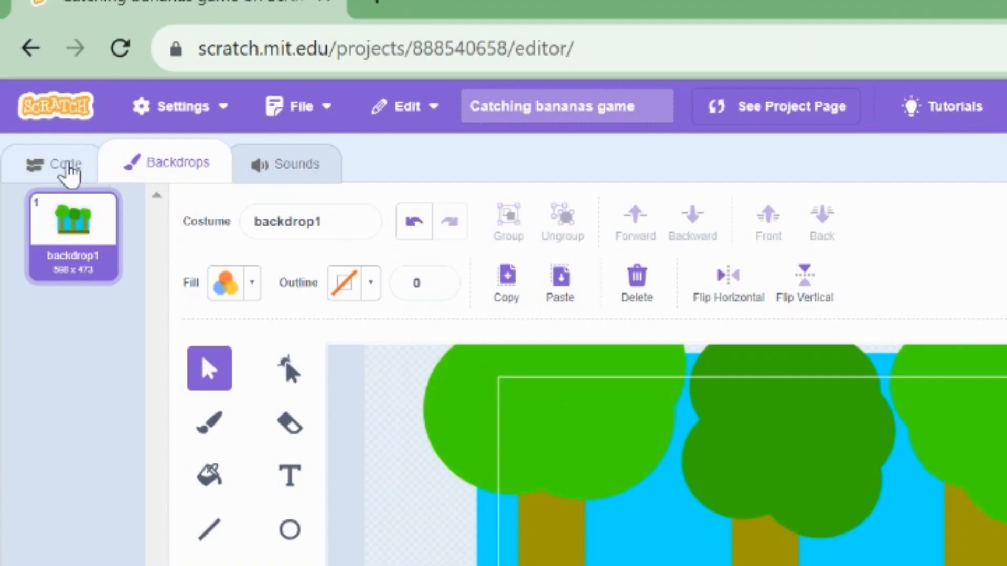
# Place a 'when flag clicked' block in the Monkey sprite's script area.
pyautogui.click(64, 164)
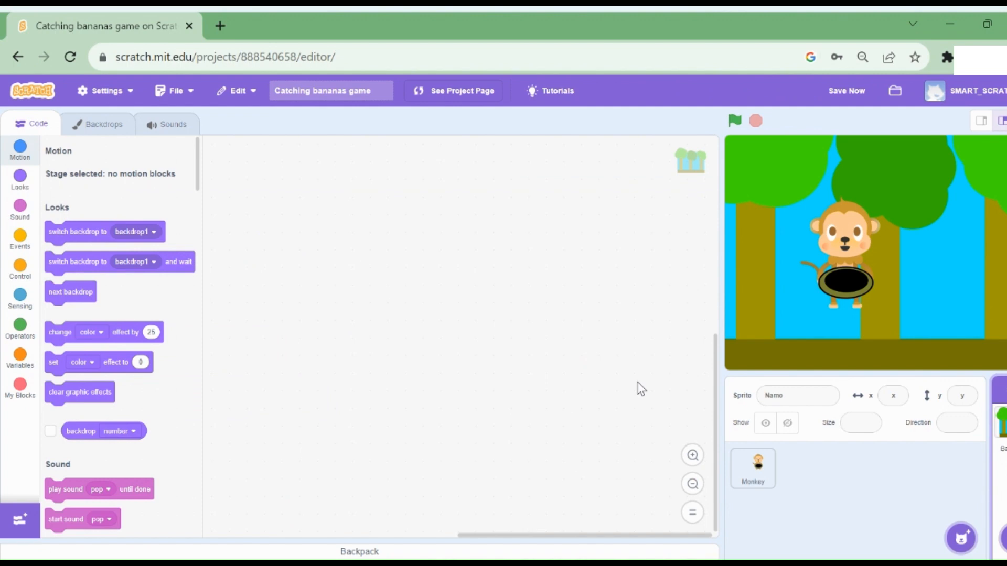
pyautogui.click(752, 468)
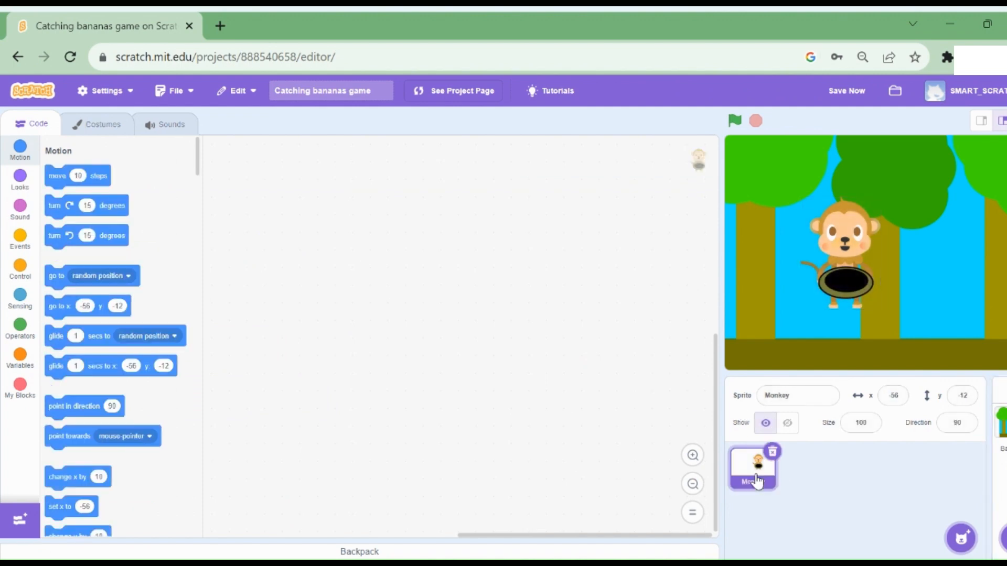
pyautogui.moveTo(19, 244)
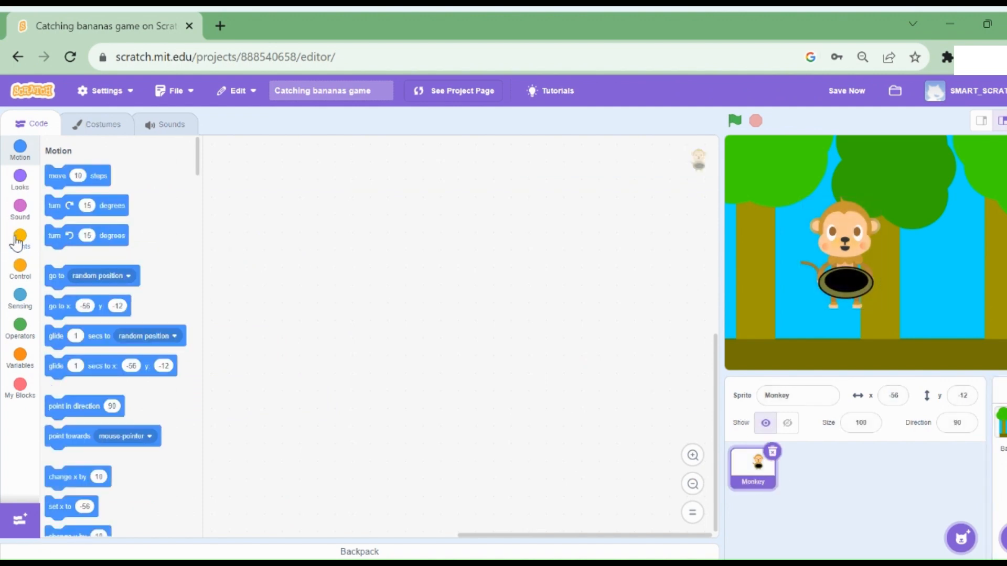
pyautogui.click(20, 239)
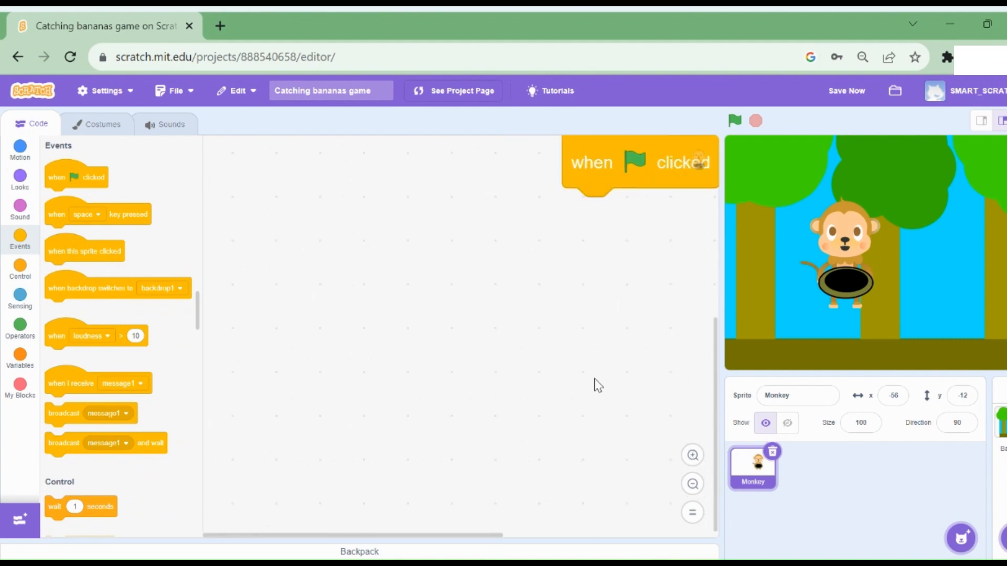
pyautogui.moveTo(639, 162); pyautogui.dragTo(437, 206)
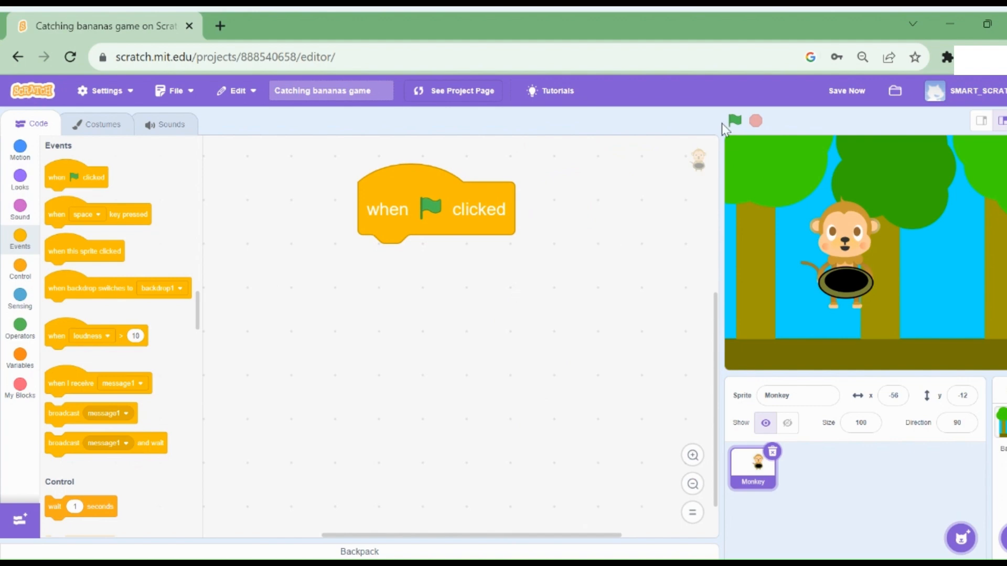
pyautogui.moveTo(72, 275)
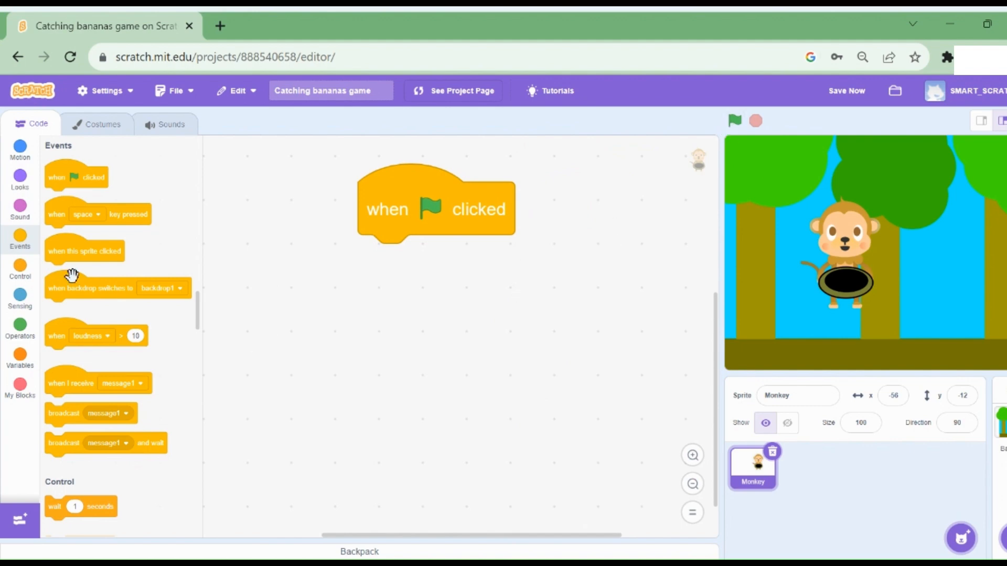
# Add an if block checking whether the right arrow key is pressed.
pyautogui.scroll(-3)
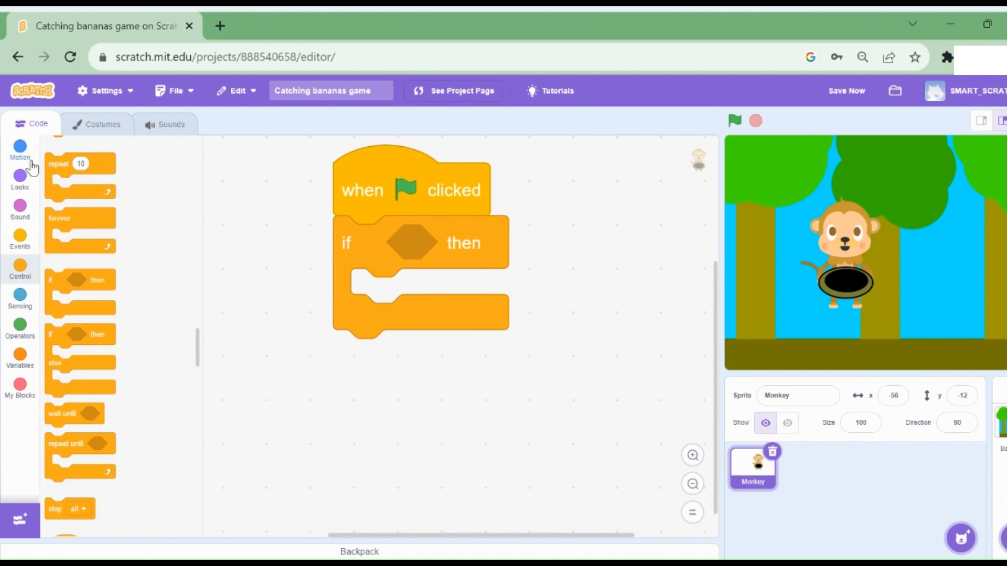
pyautogui.moveTo(20, 300)
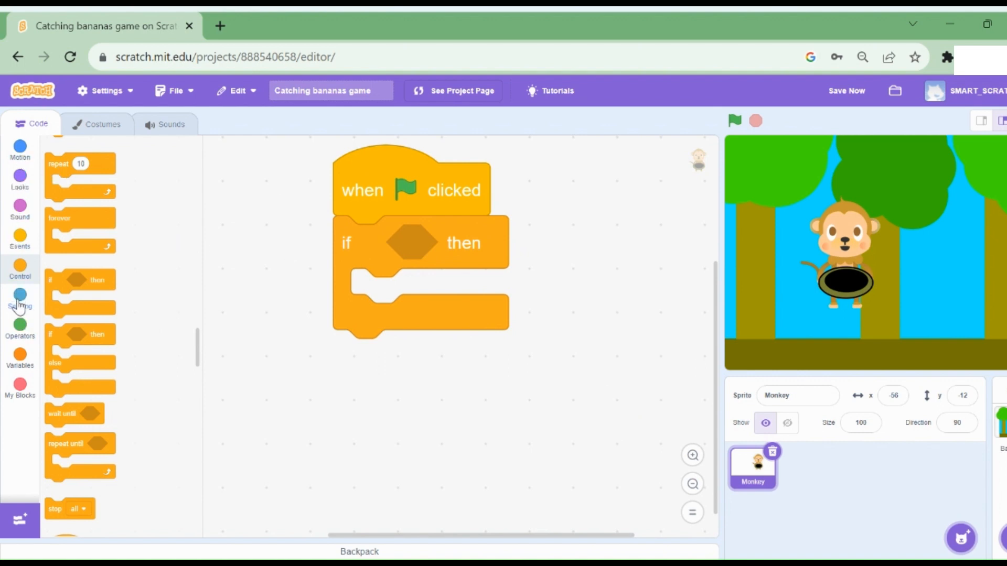
pyautogui.click(20, 298)
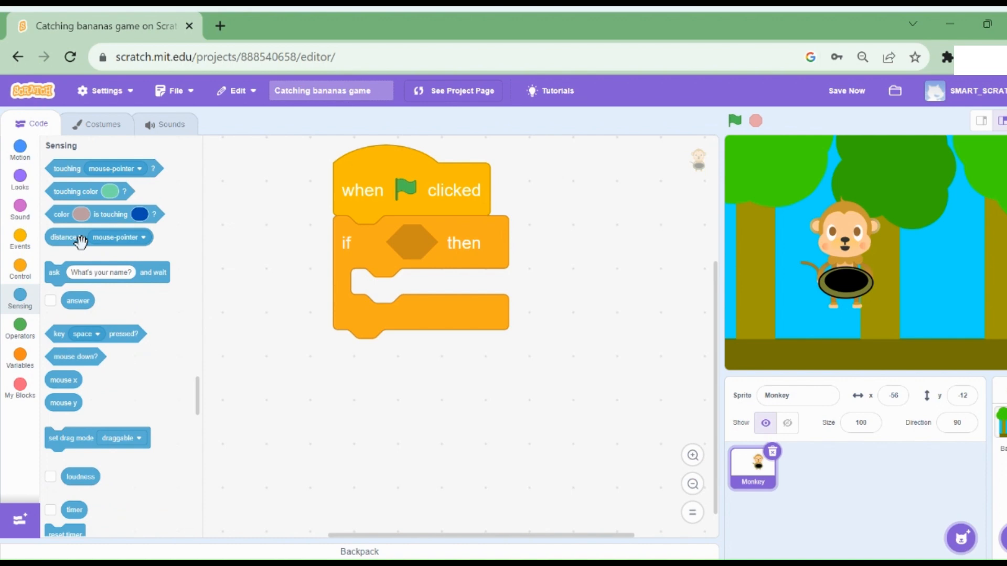
pyautogui.moveTo(77, 339)
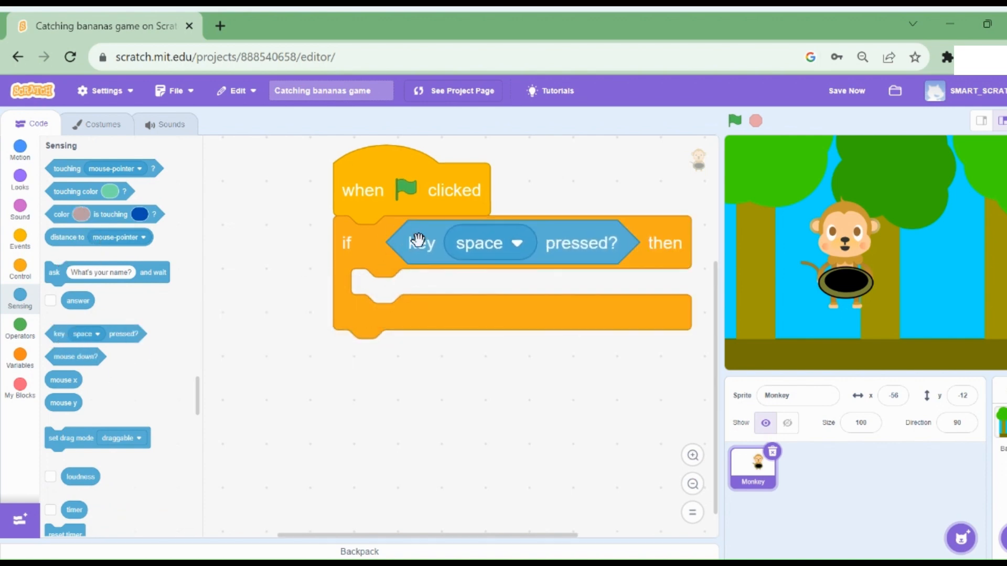
pyautogui.click(489, 243)
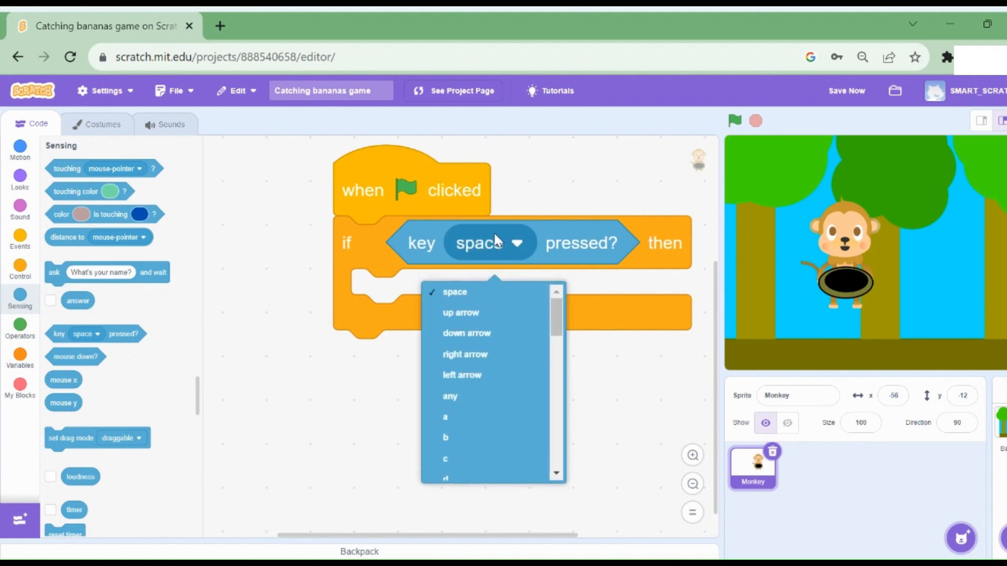
pyautogui.click(465, 354)
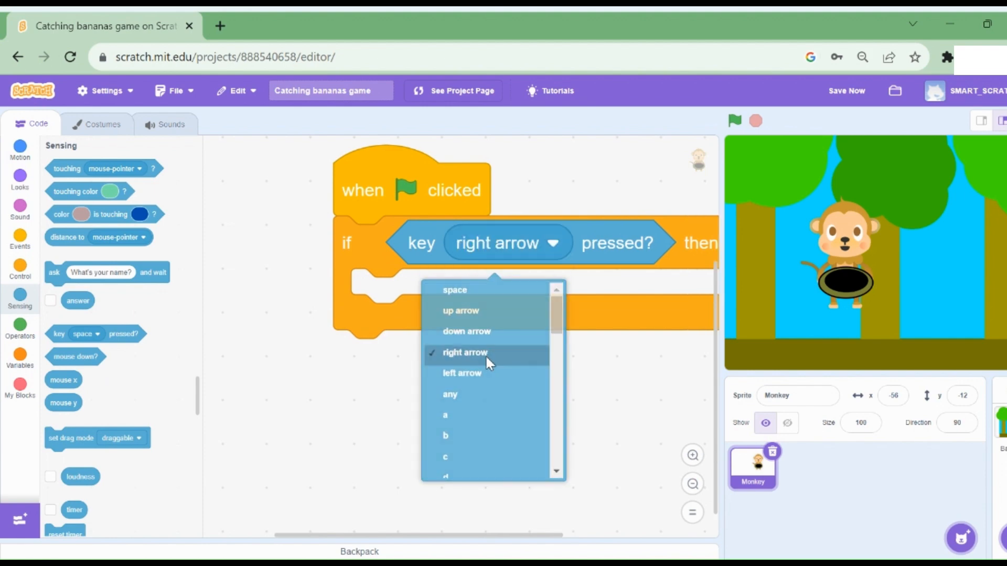
pyautogui.click(464, 352)
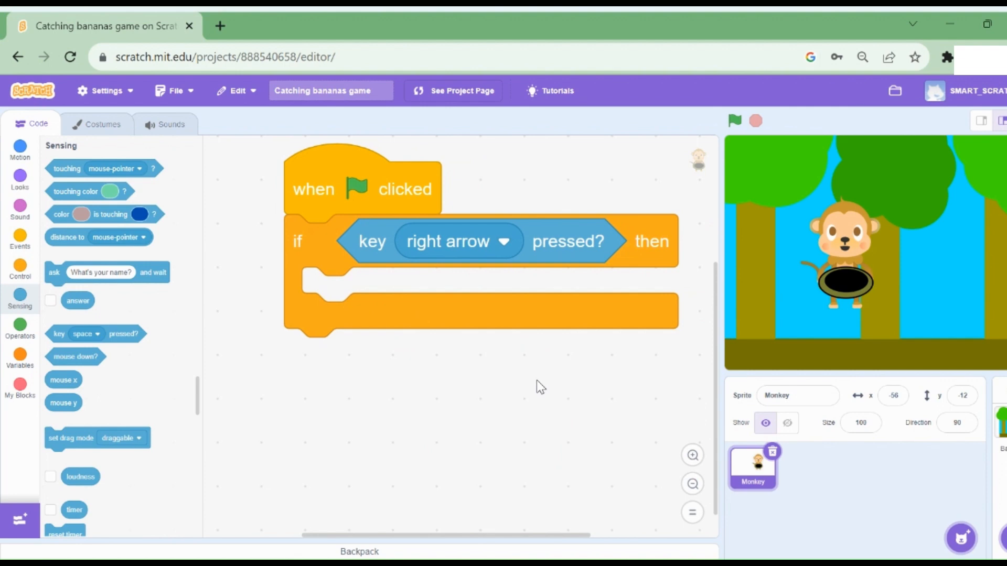
pyautogui.moveTo(467, 372)
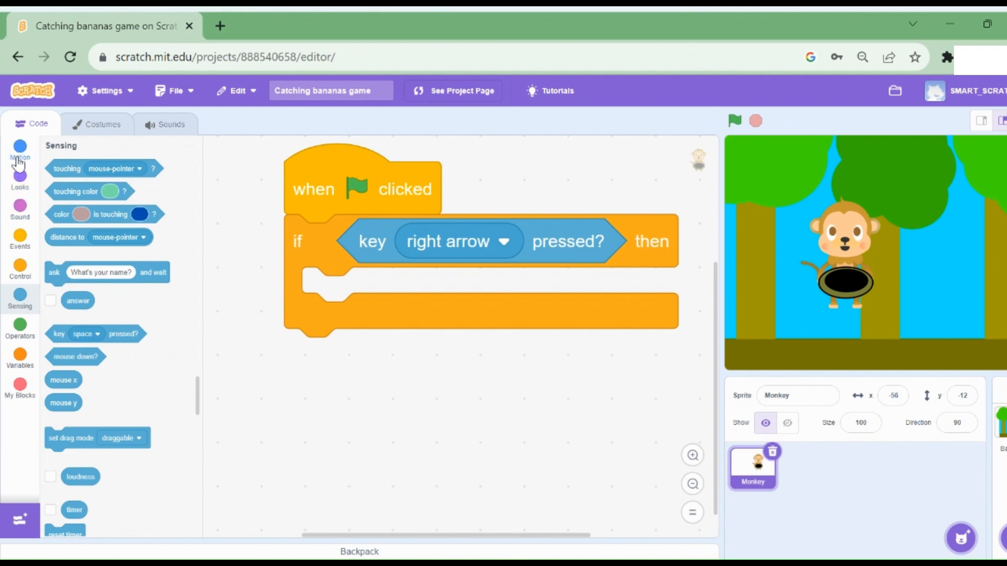
pyautogui.click(20, 151)
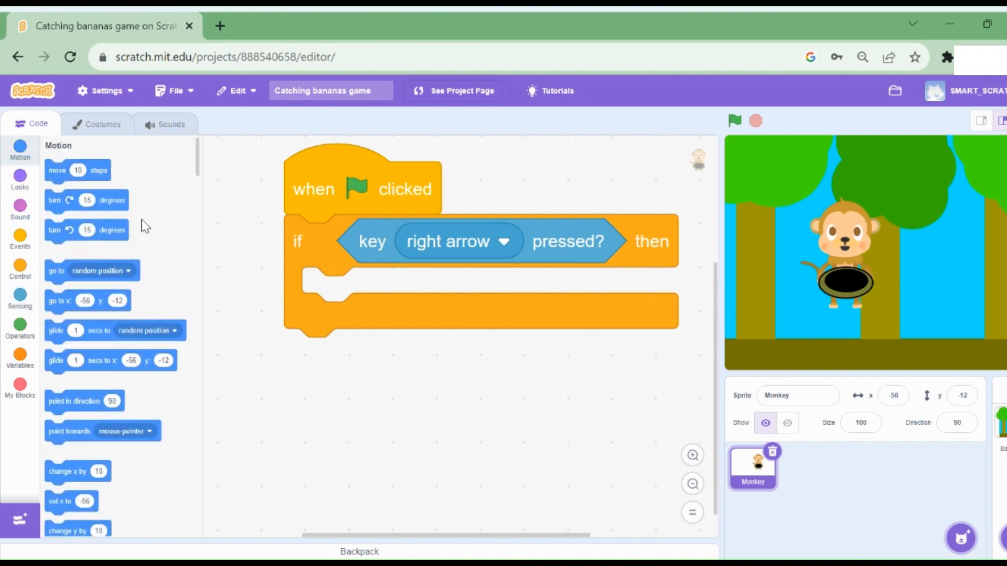
pyautogui.scroll(-3)
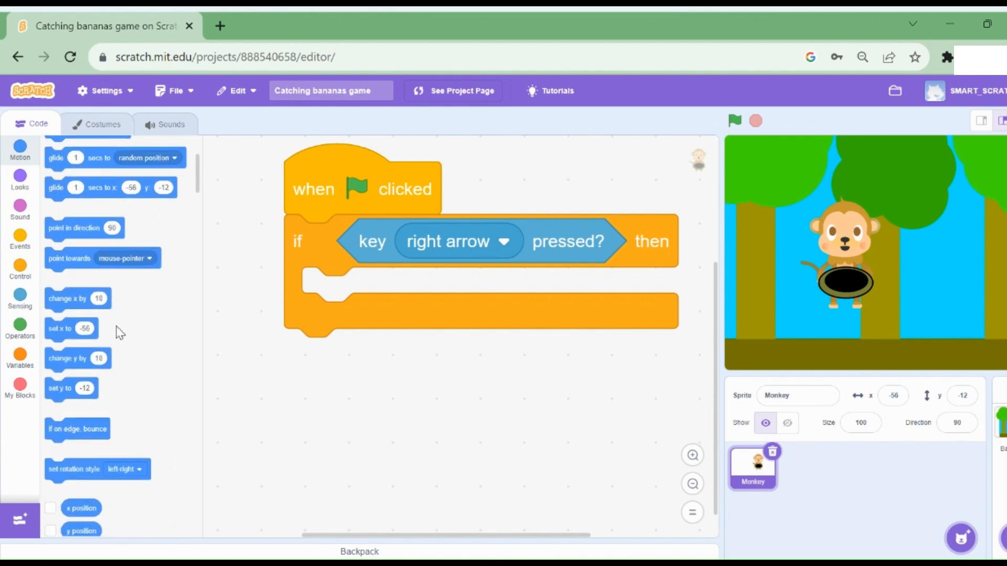
pyautogui.moveTo(77, 298); pyautogui.dragTo(356, 295)
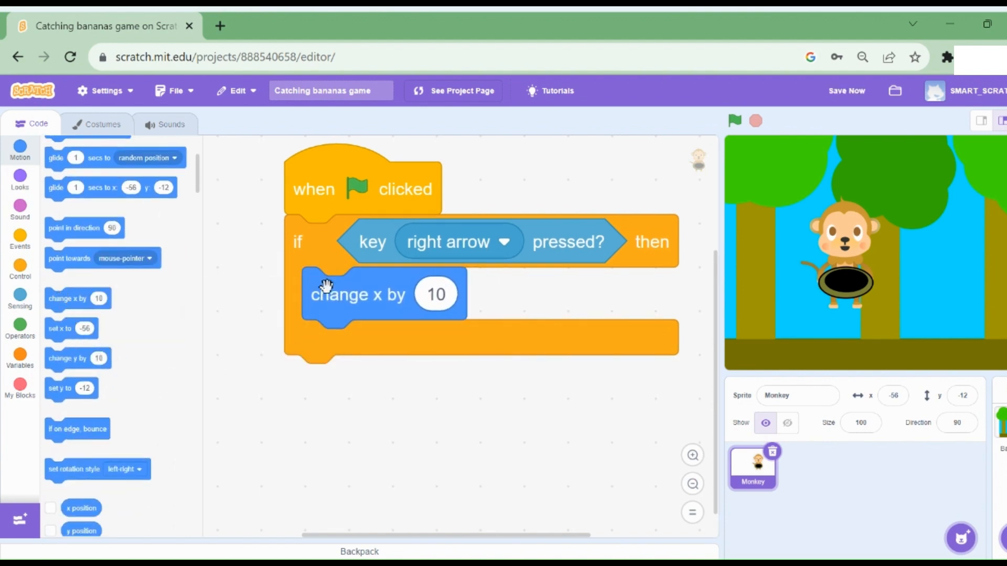
pyautogui.moveTo(391, 278)
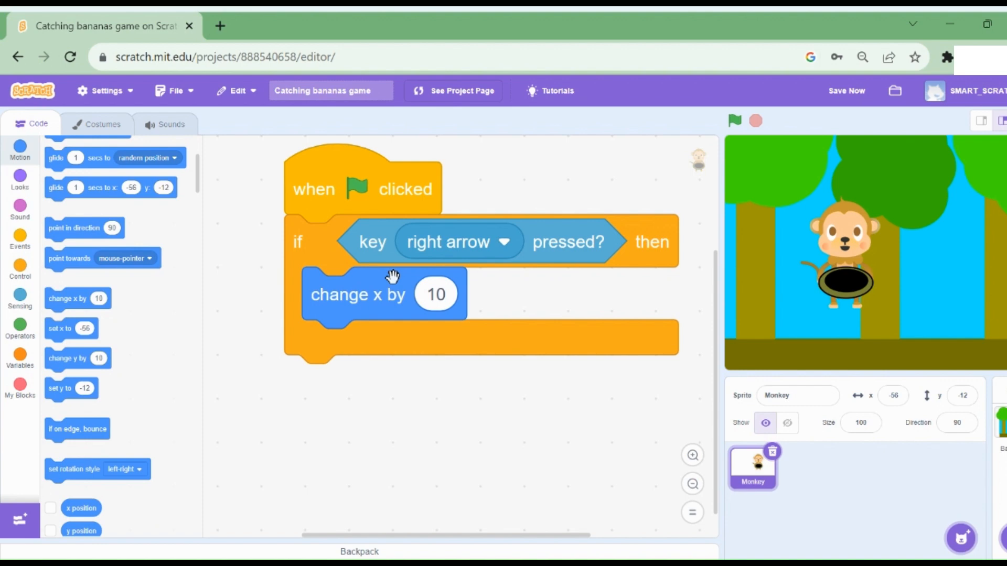
pyautogui.moveTo(418, 297)
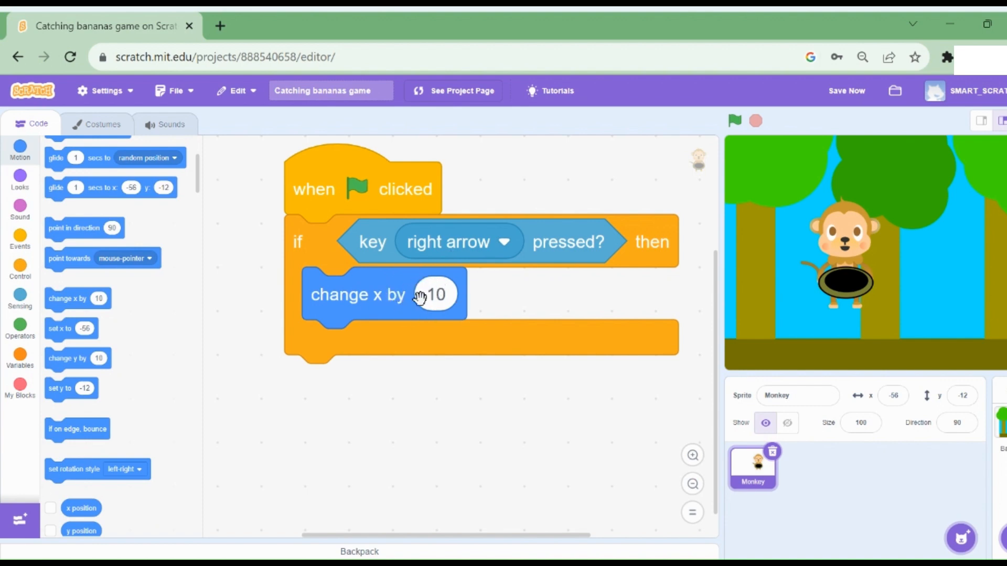
pyautogui.moveTo(286, 416)
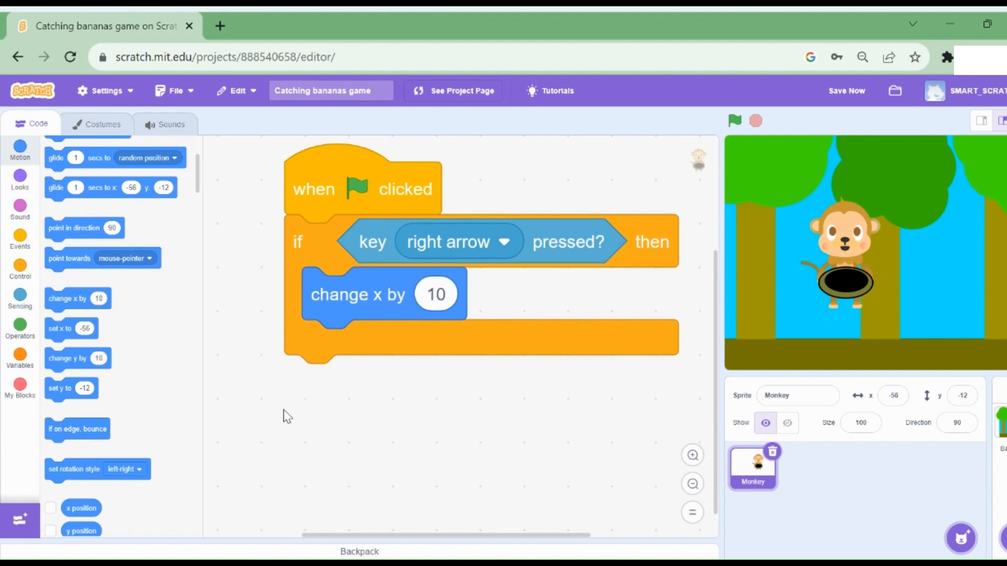
pyautogui.moveTo(854, 260)
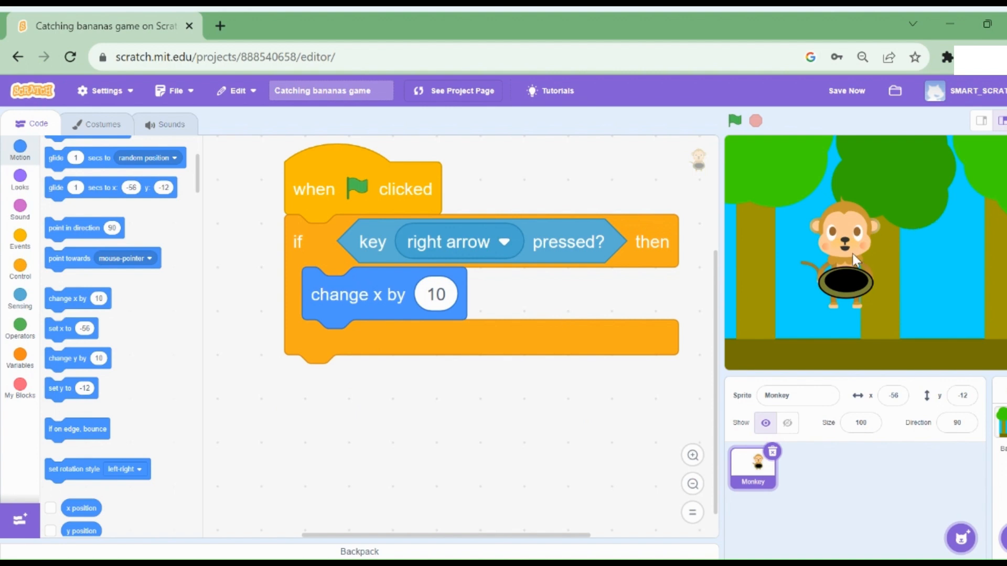
pyautogui.moveTo(944, 284)
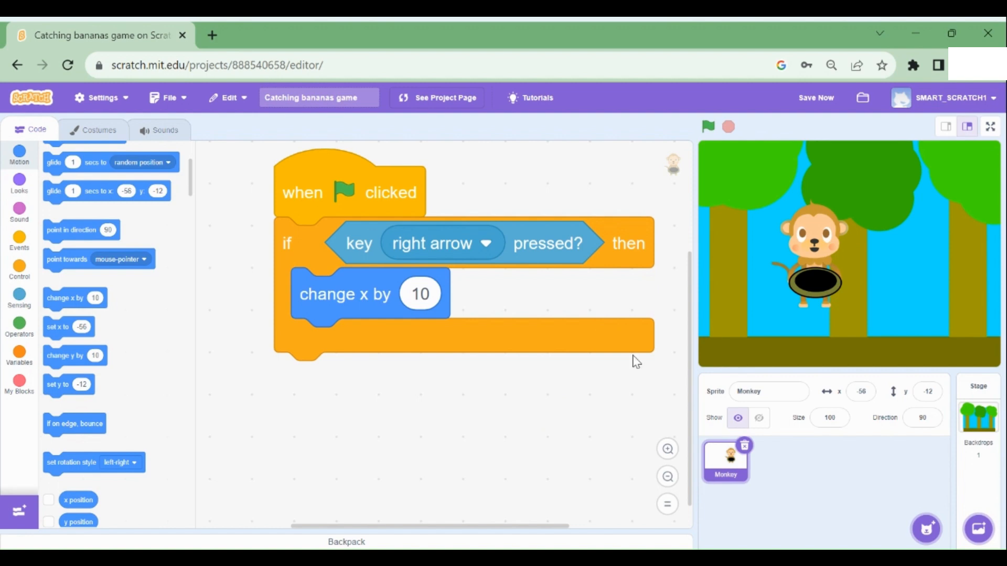
pyautogui.moveTo(298, 249)
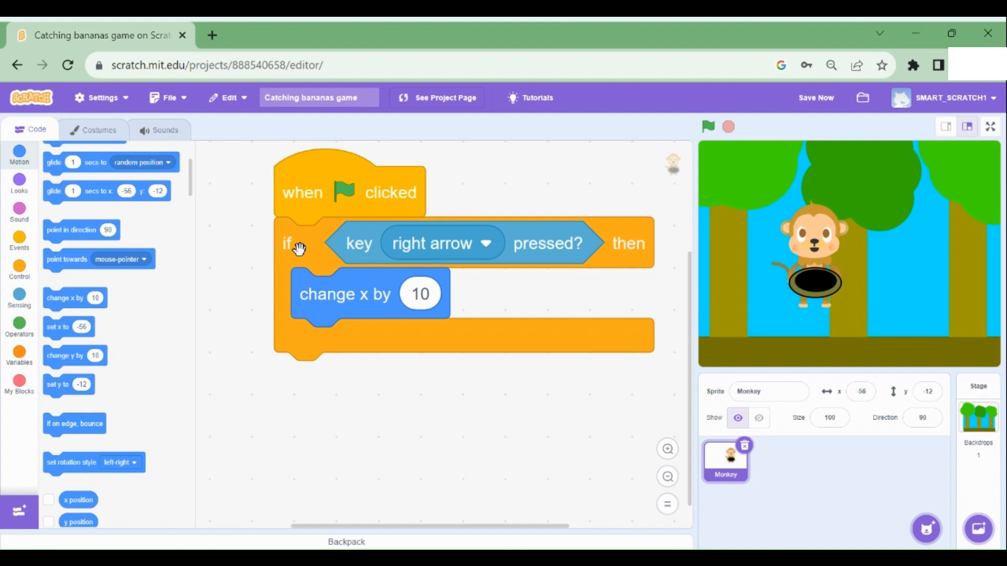
pyautogui.moveTo(302, 252)
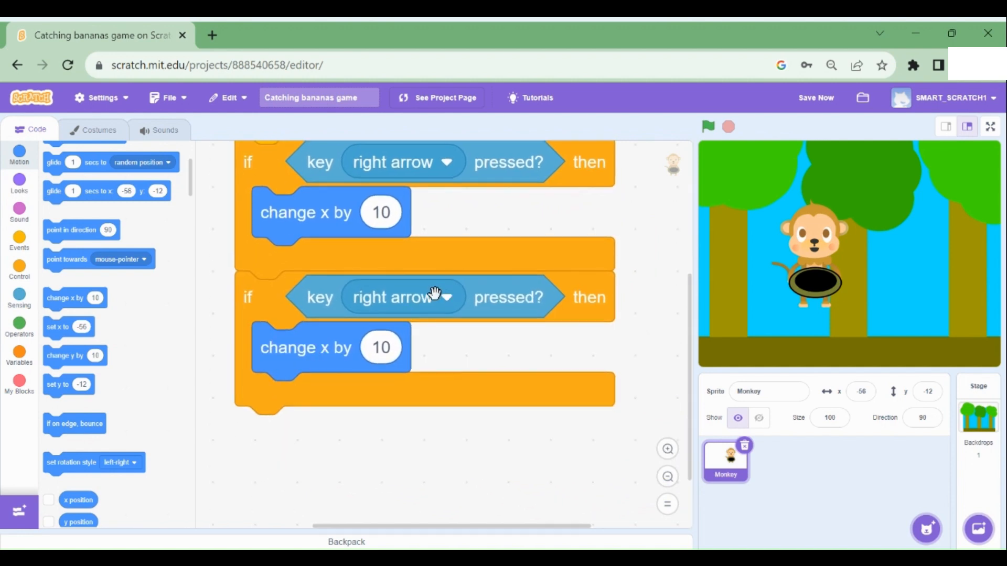
# Make the duplicated if block check the left arrow and change x by -10.
pyautogui.click(375, 414)
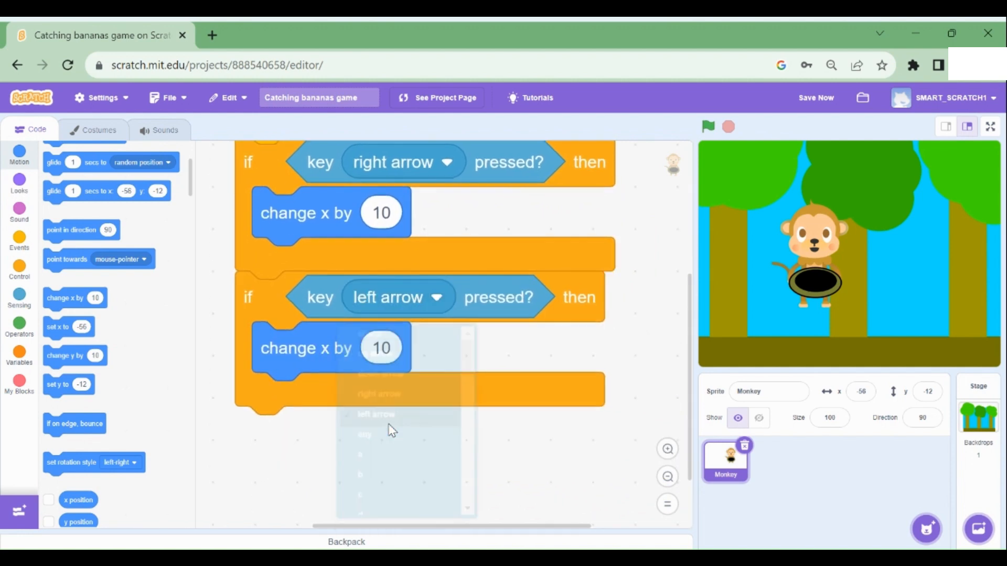
pyautogui.click(381, 348)
pyautogui.write('-10')
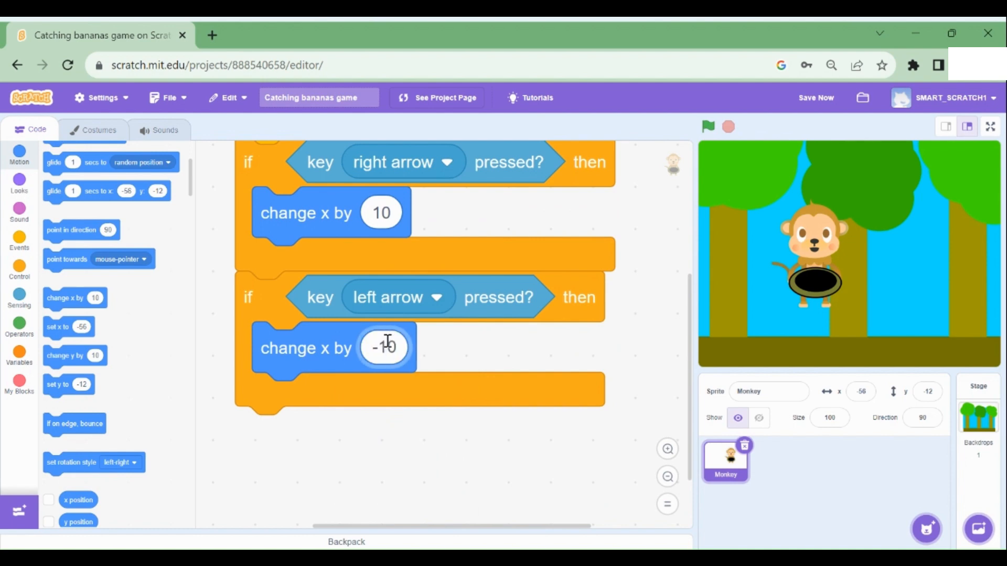
pyautogui.click(369, 436)
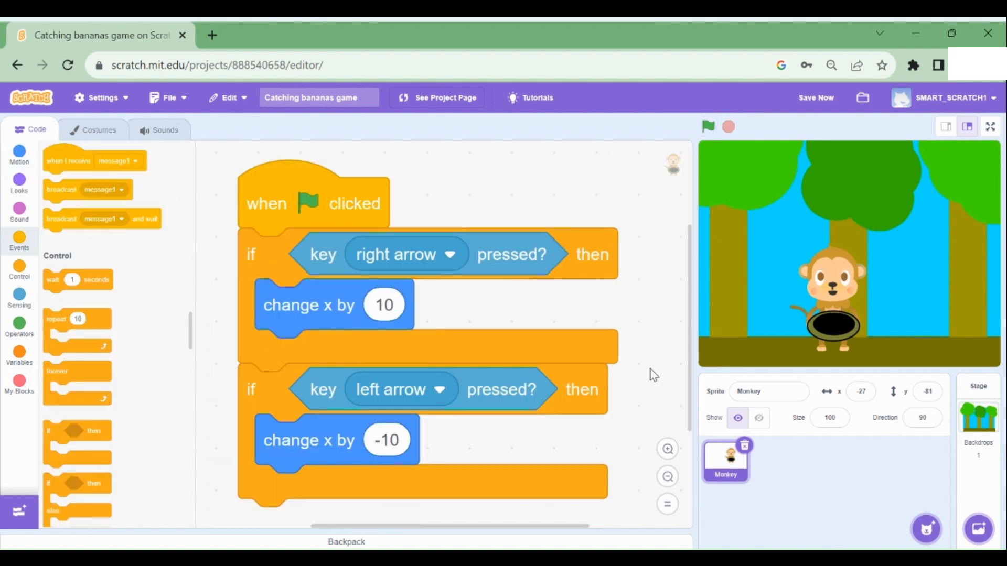
pyautogui.moveTo(609, 226)
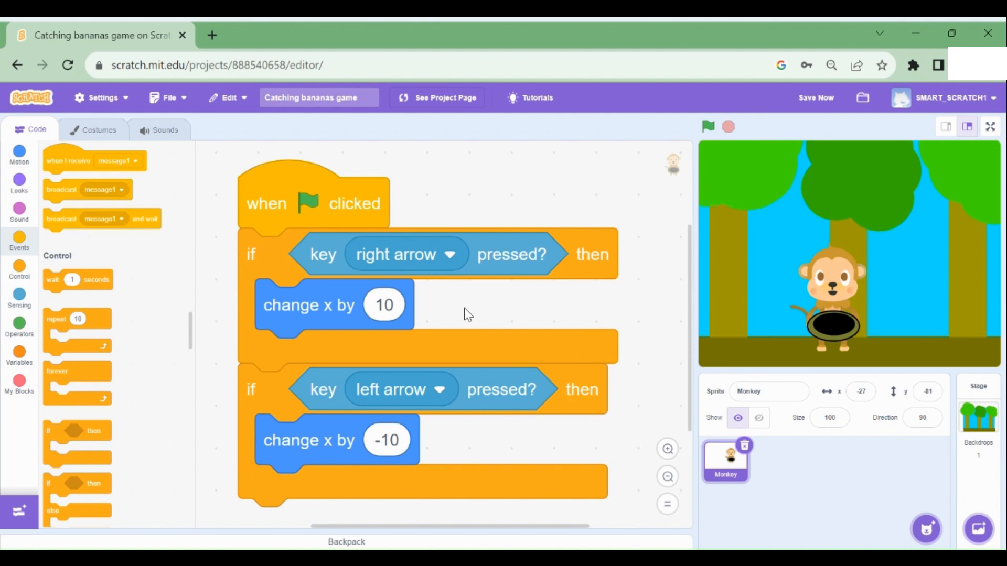
# Wrap both arrow-key if blocks in a forever loop under the green-flag hat.
pyautogui.moveTo(58, 371); pyautogui.dragTo(293, 231)
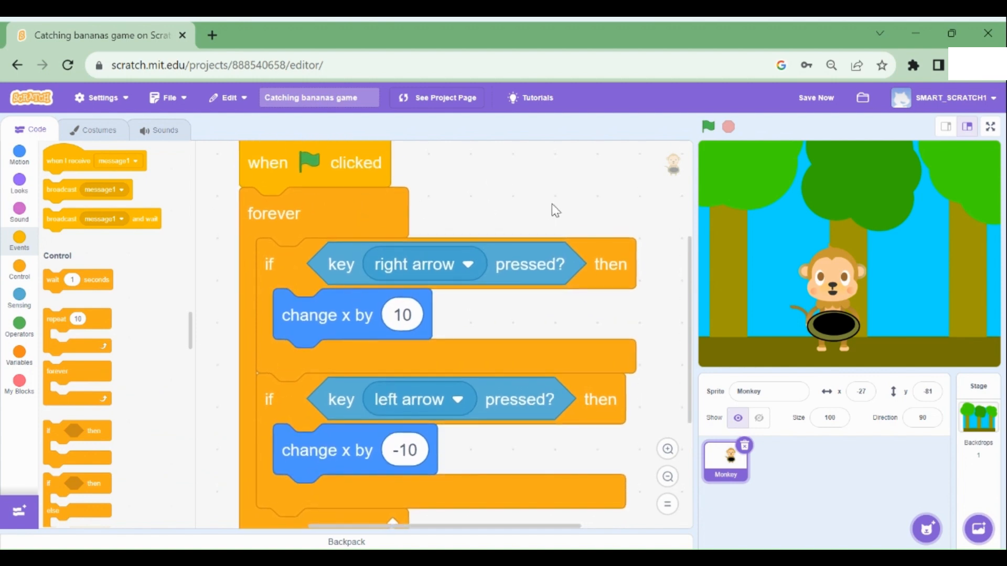
pyautogui.click(774, 460)
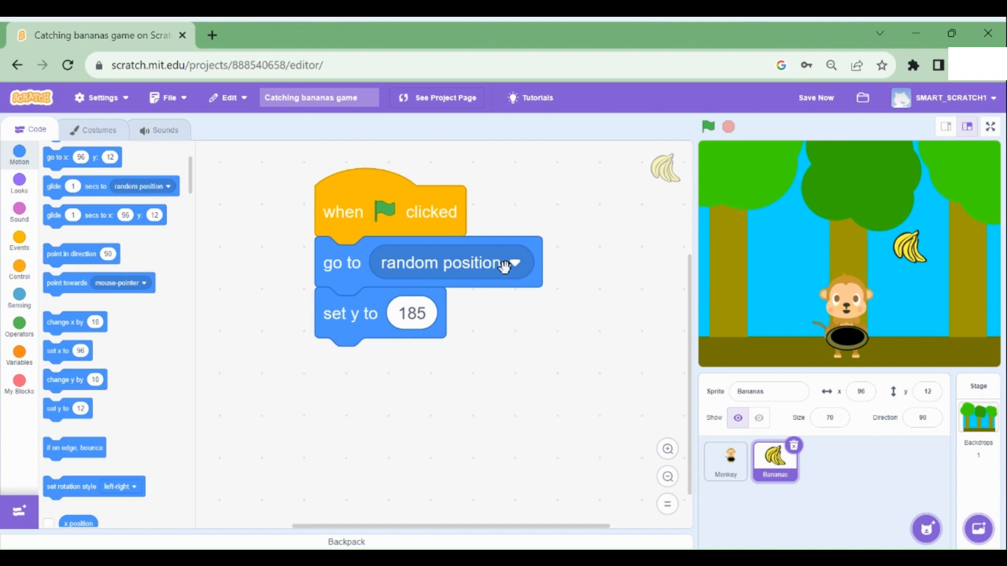
pyautogui.moveTo(434, 195)
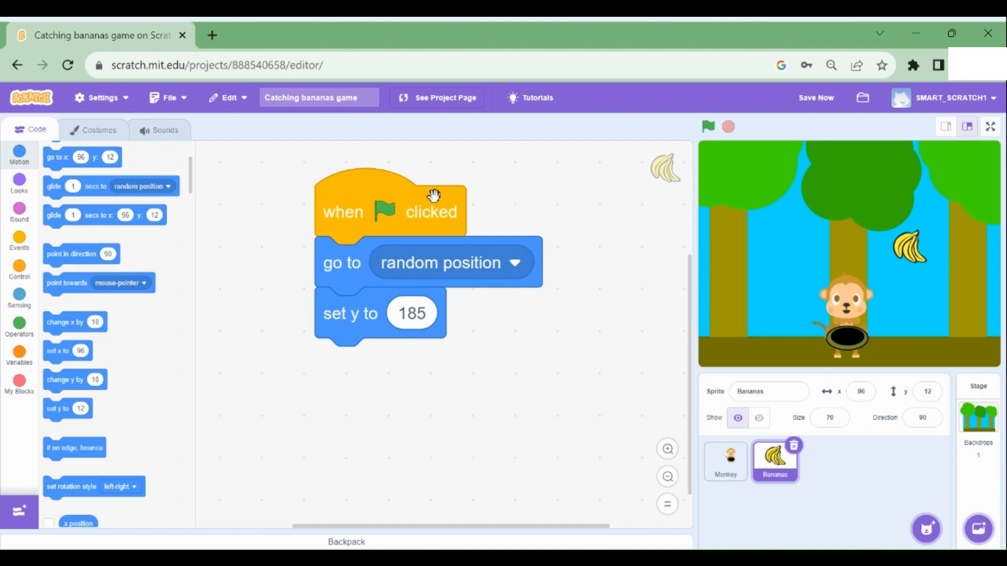
pyautogui.moveTo(440, 215)
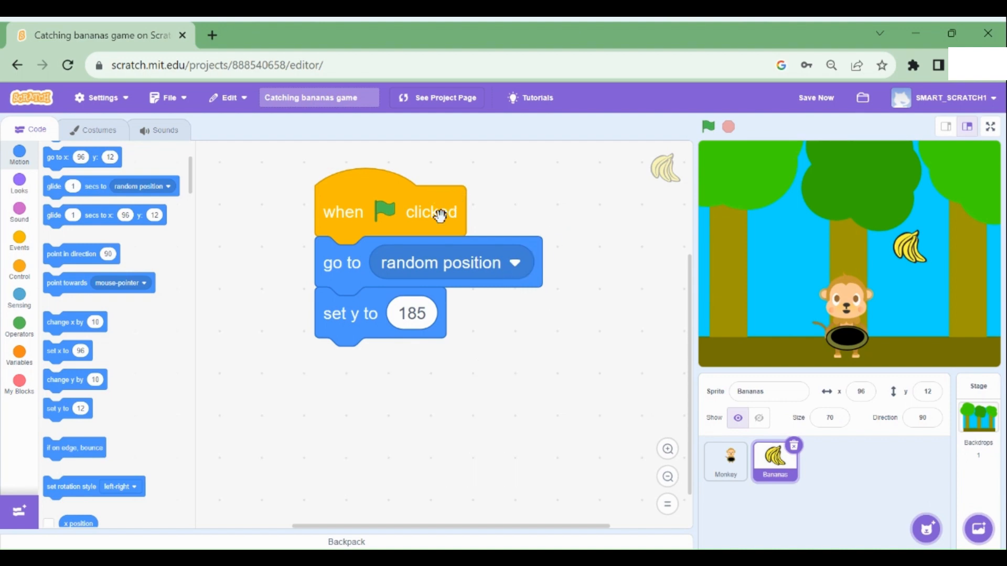
pyautogui.moveTo(346, 266)
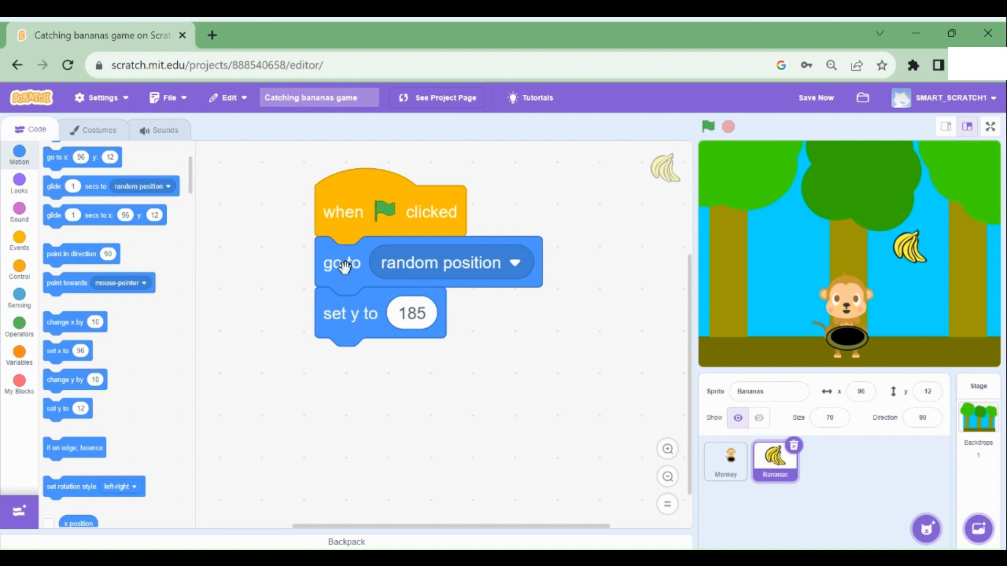
pyautogui.moveTo(514, 264)
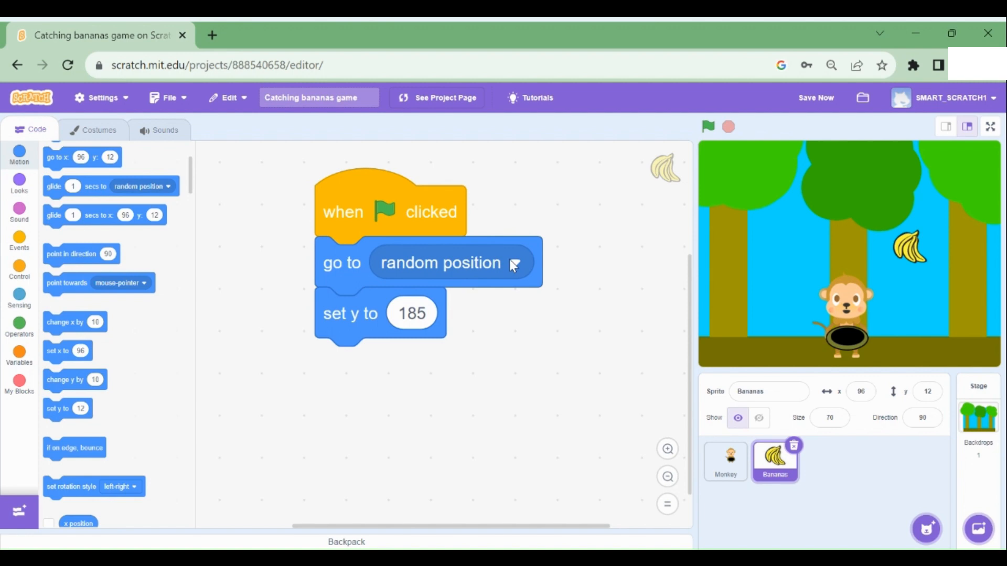
pyautogui.moveTo(526, 251)
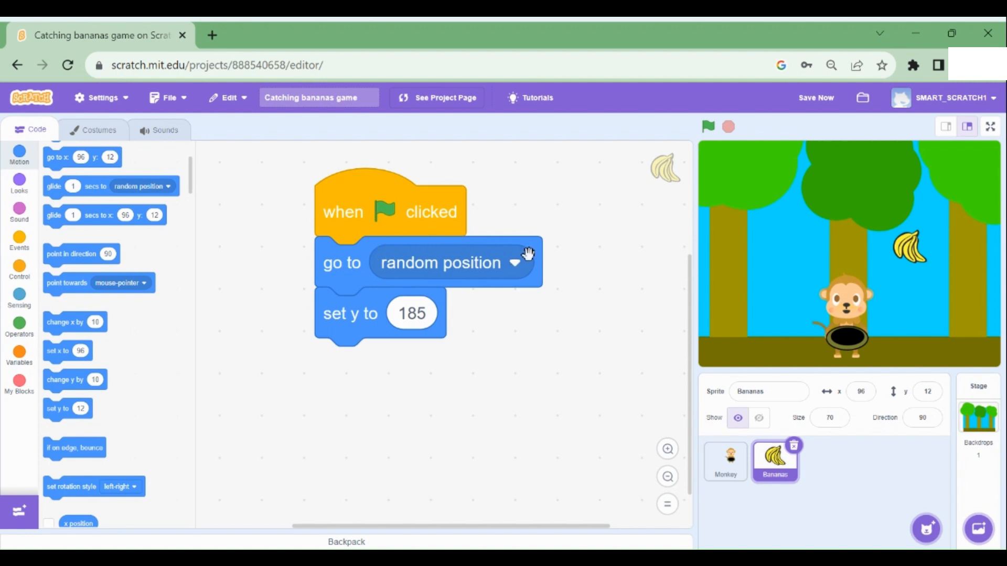
pyautogui.moveTo(360, 283)
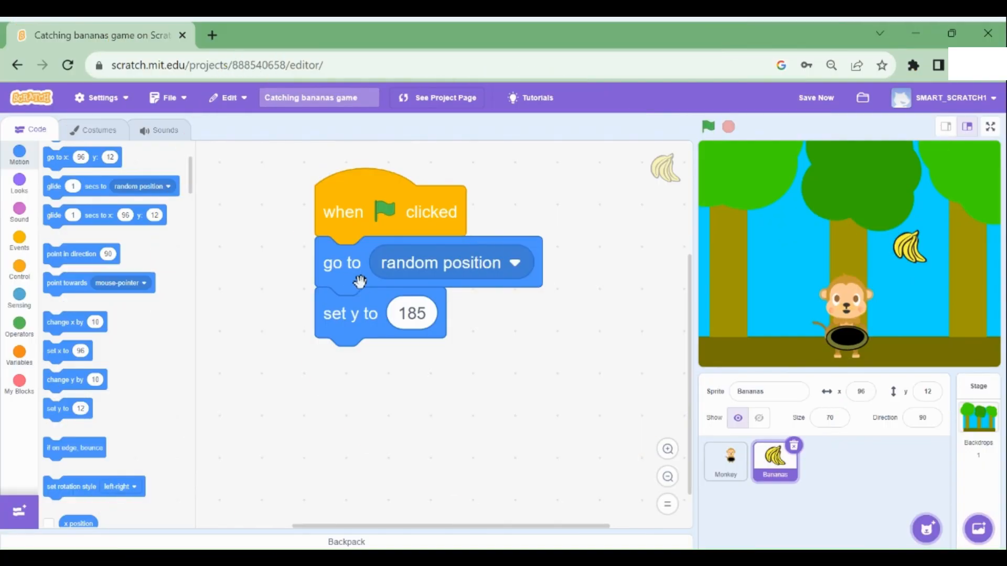
pyautogui.moveTo(366, 212)
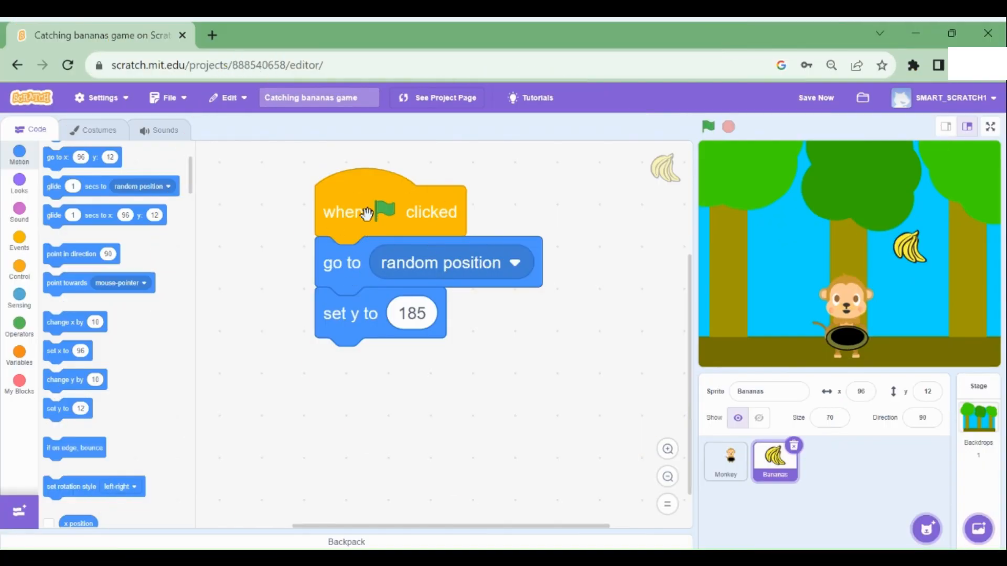
# Test the Bananas script: go to a random position, then set y to 185.
pyautogui.click(707, 126)
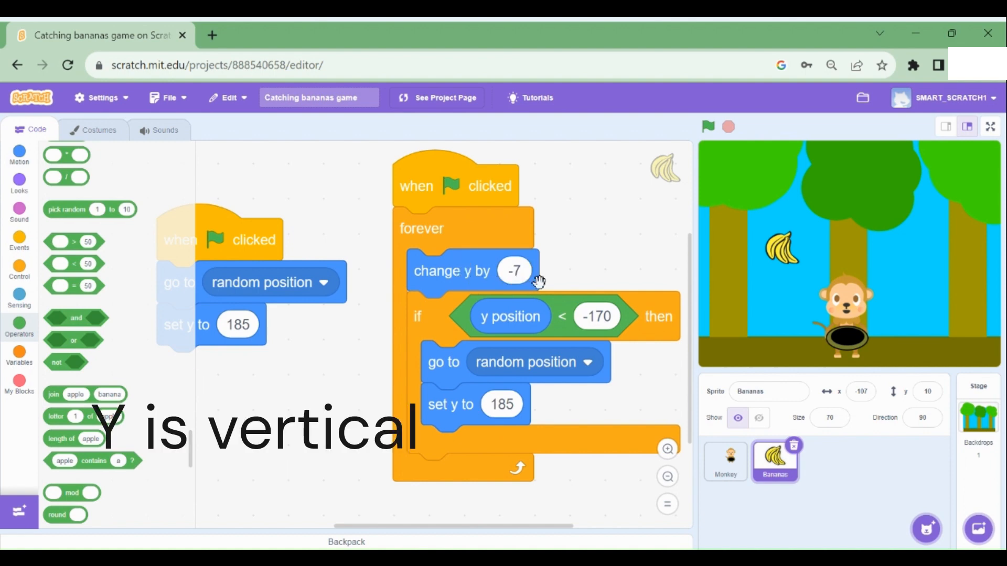
pyautogui.moveTo(795, 179)
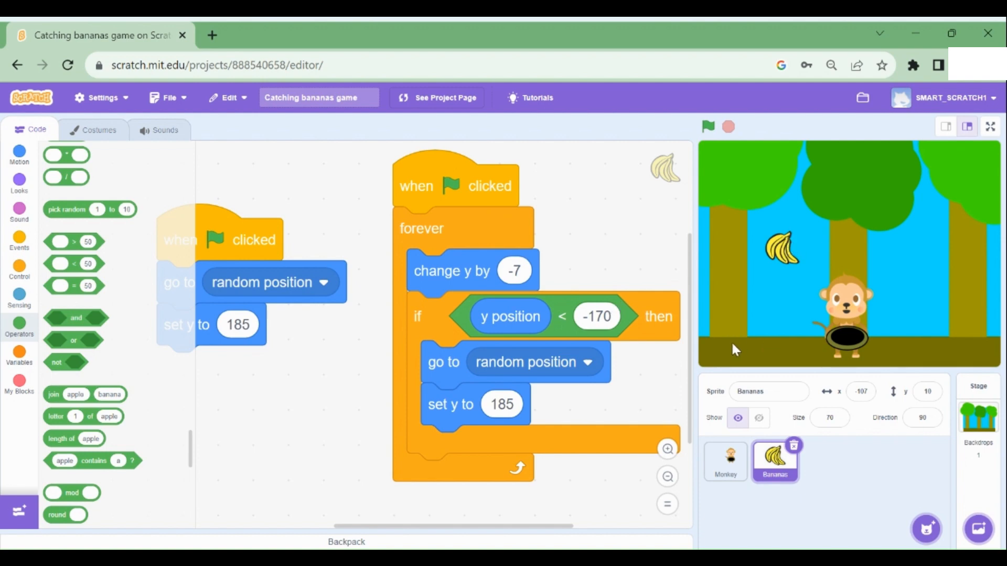
pyautogui.moveTo(771, 347)
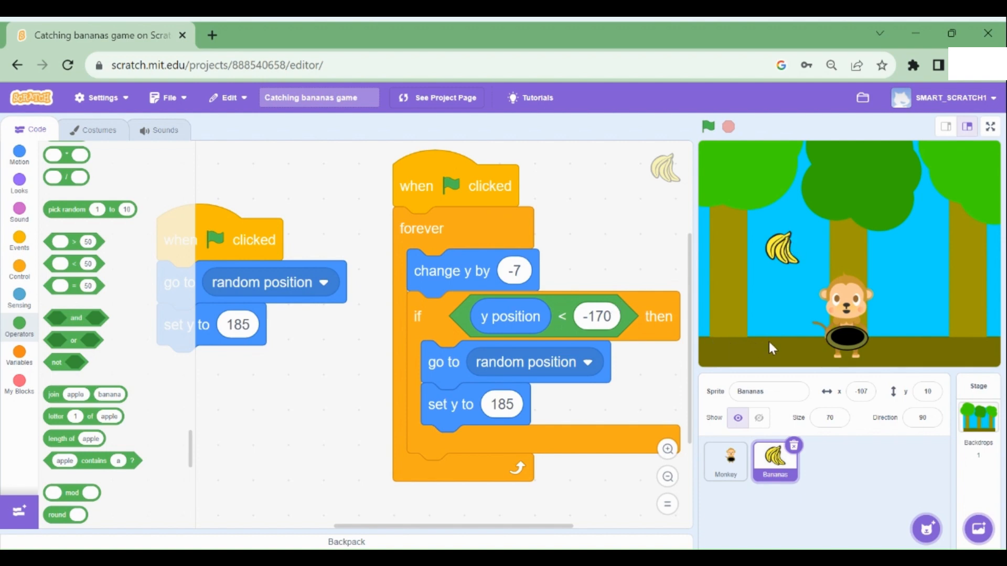
pyautogui.moveTo(770, 358)
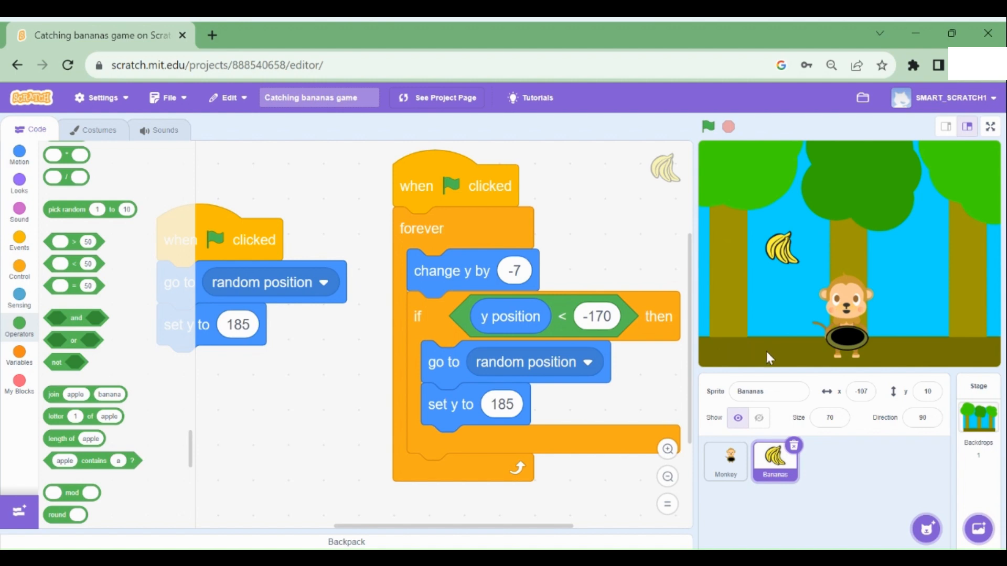
pyautogui.moveTo(743, 351)
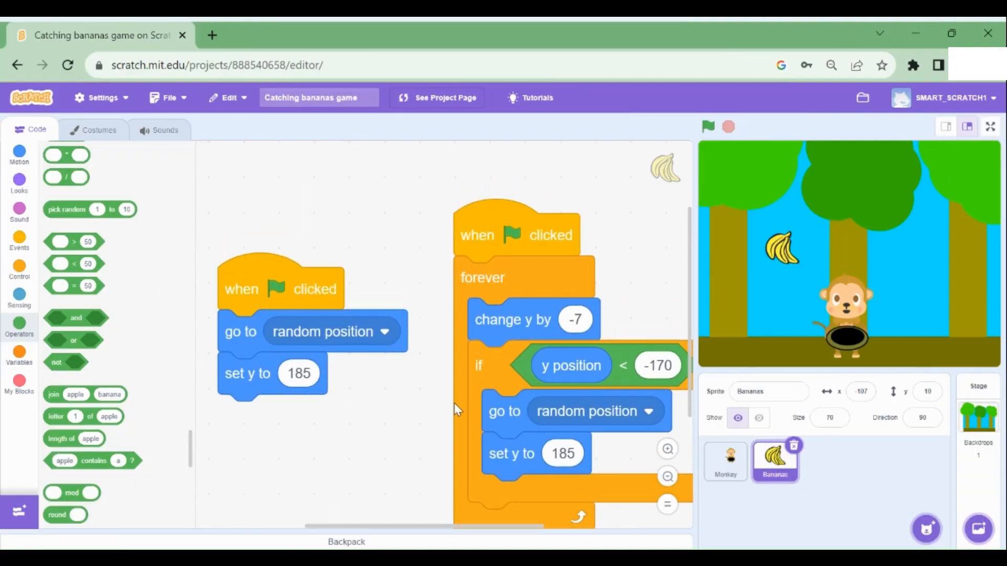
pyautogui.moveTo(401, 467)
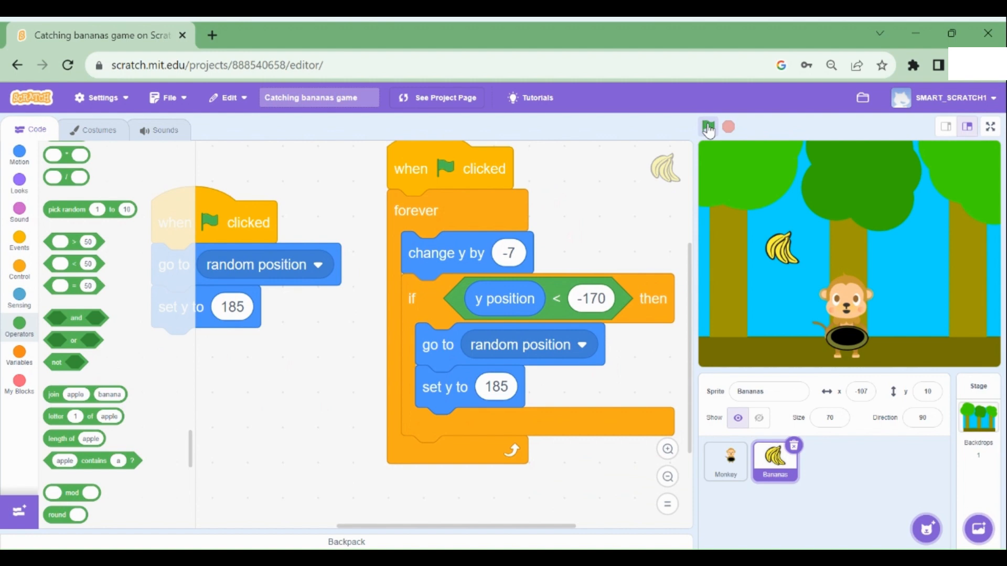
pyautogui.click(708, 125)
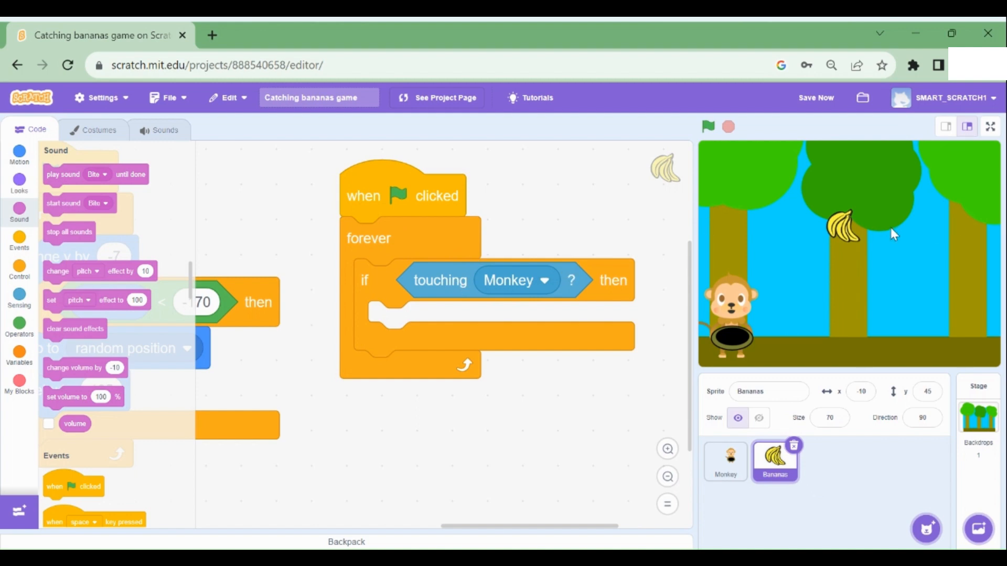
pyautogui.moveTo(735, 326)
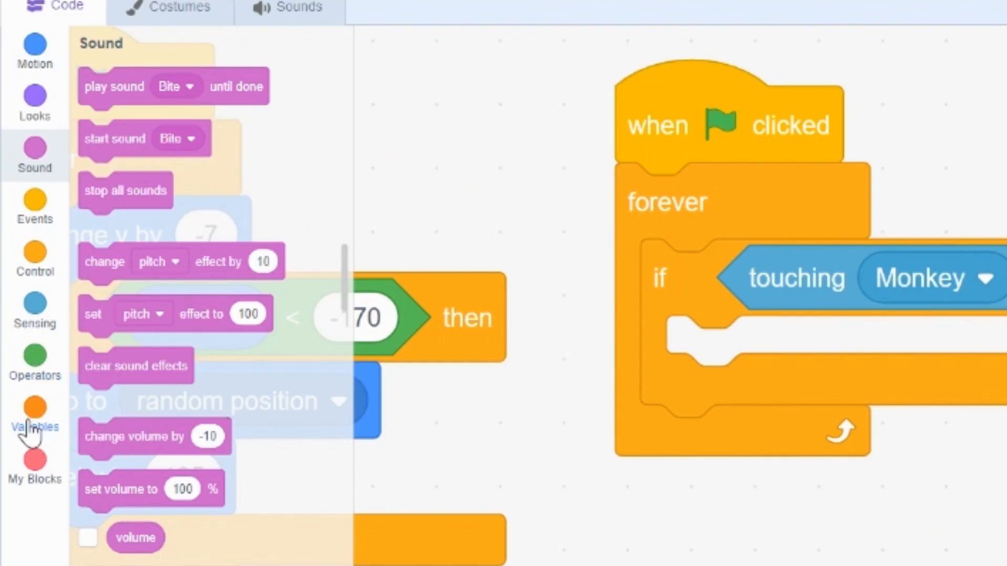
# Create a variable named Points available to all sprites.
pyautogui.click(34, 417)
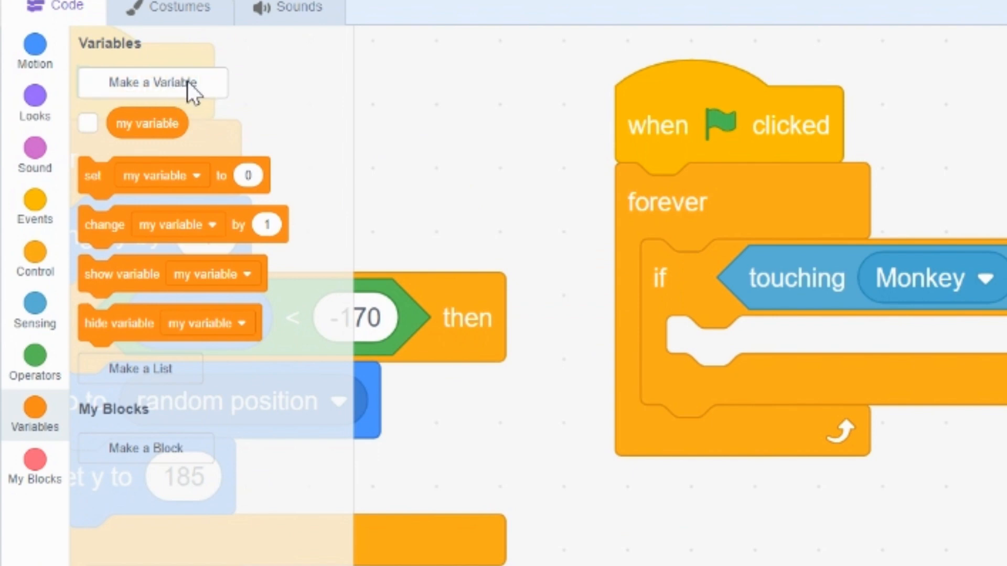
pyautogui.click(149, 82)
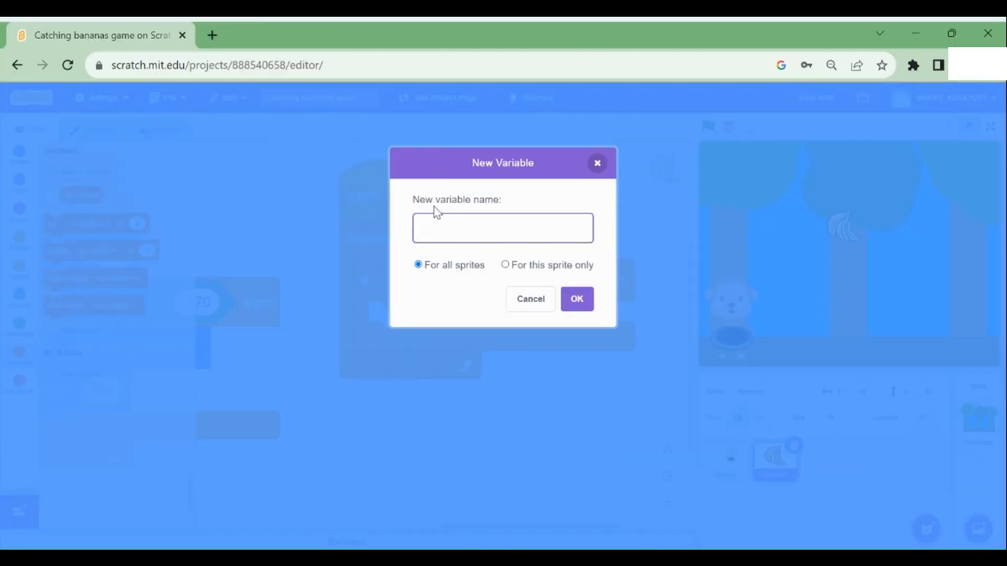
pyautogui.write('Points')
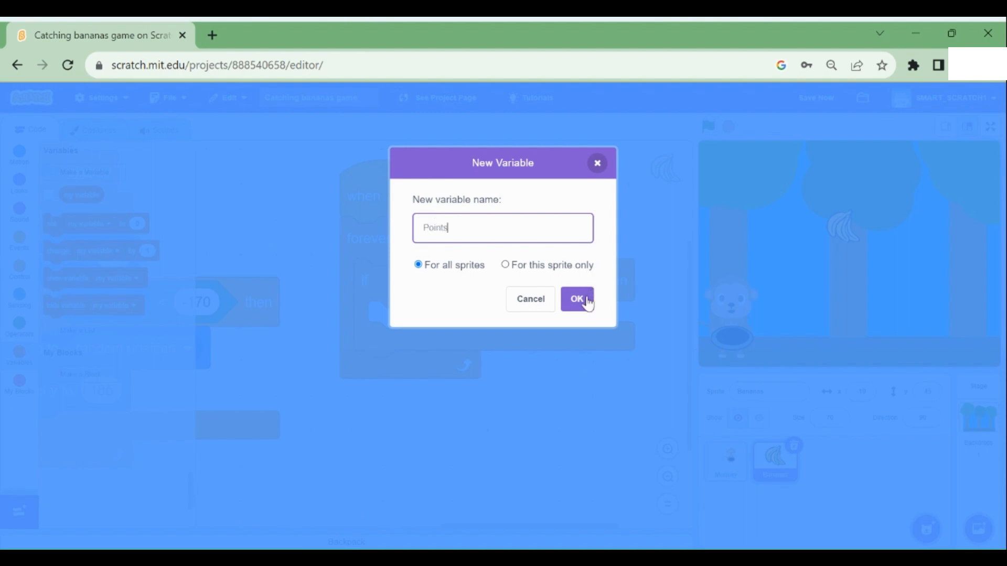
pyautogui.click(576, 299)
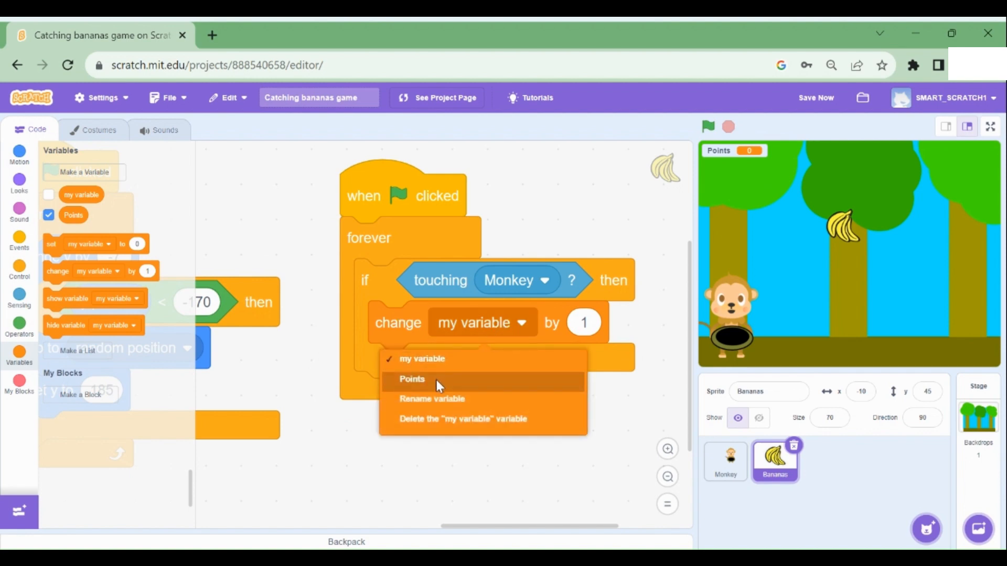
# Set the change block to Points and run the game to test scoring.
pyautogui.click(412, 379)
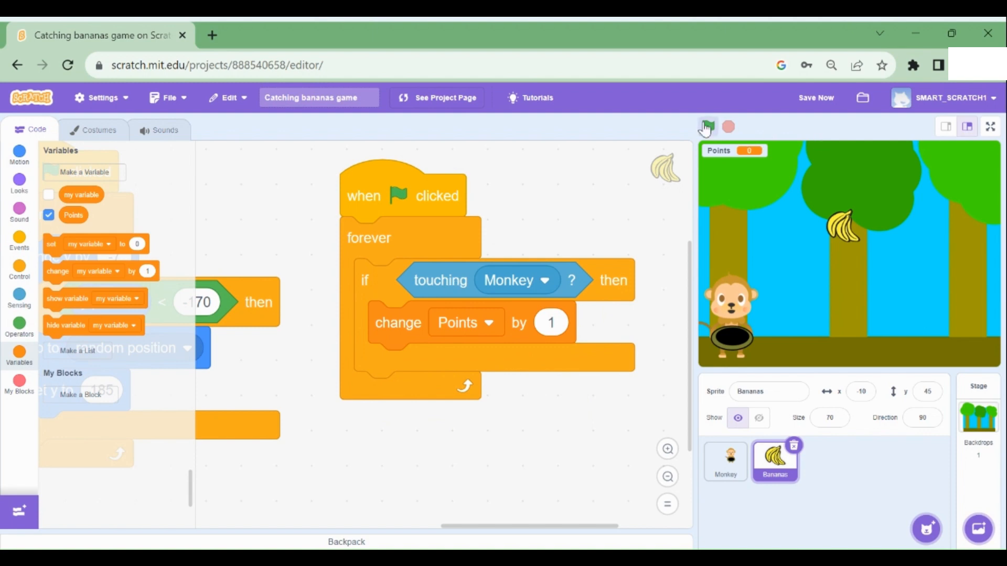
pyautogui.click(704, 126)
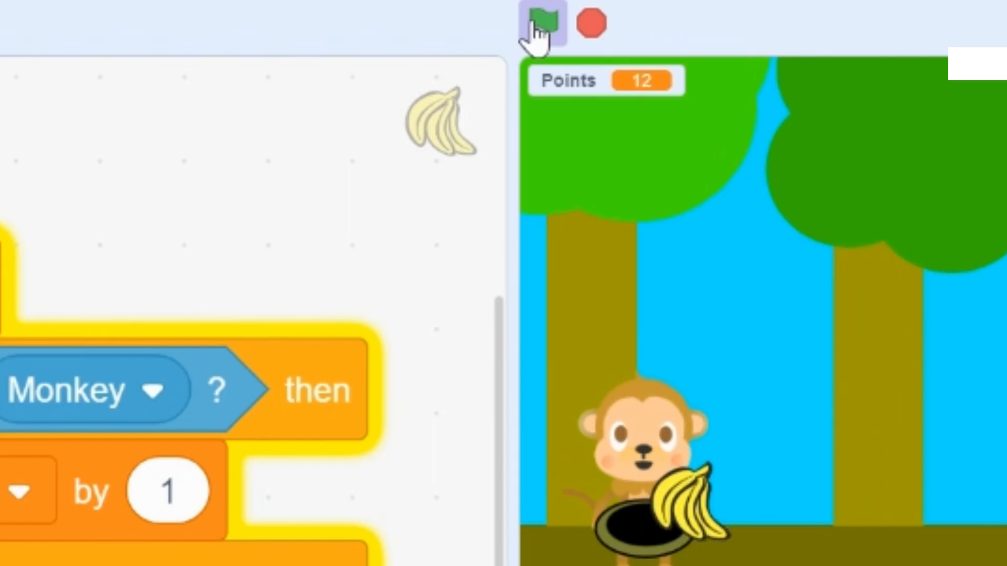
pyautogui.click(539, 22)
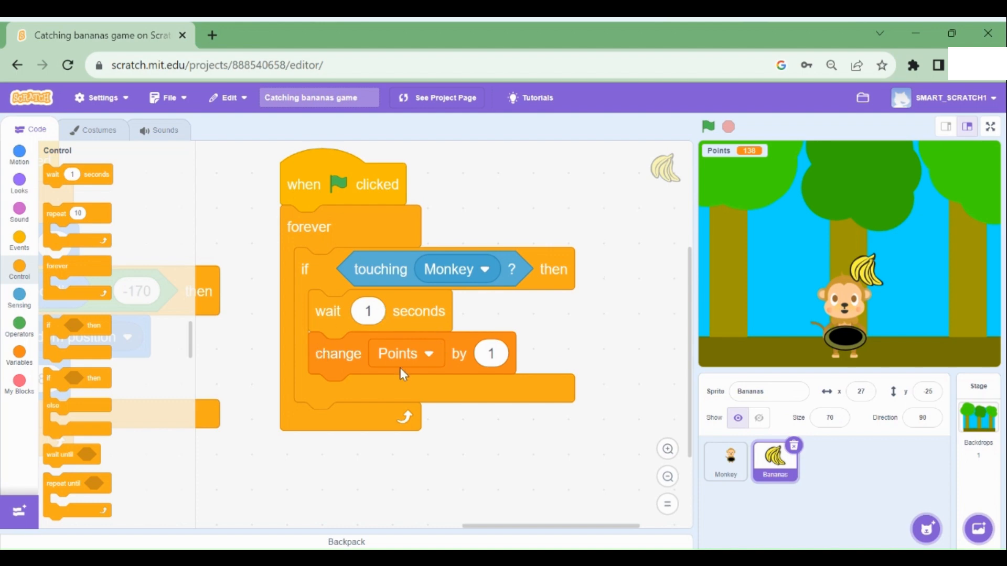
pyautogui.moveTo(760, 167)
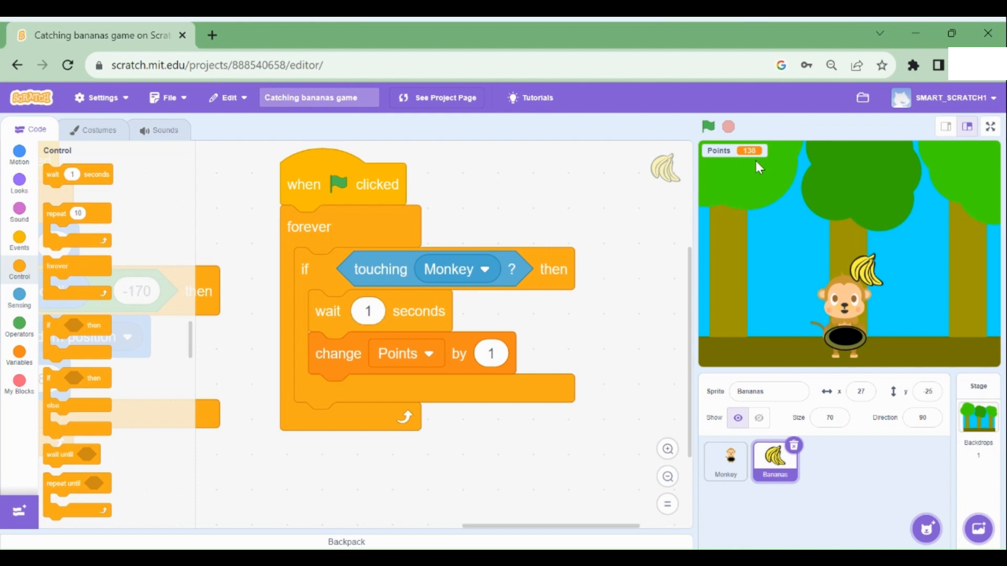
pyautogui.moveTo(707, 215)
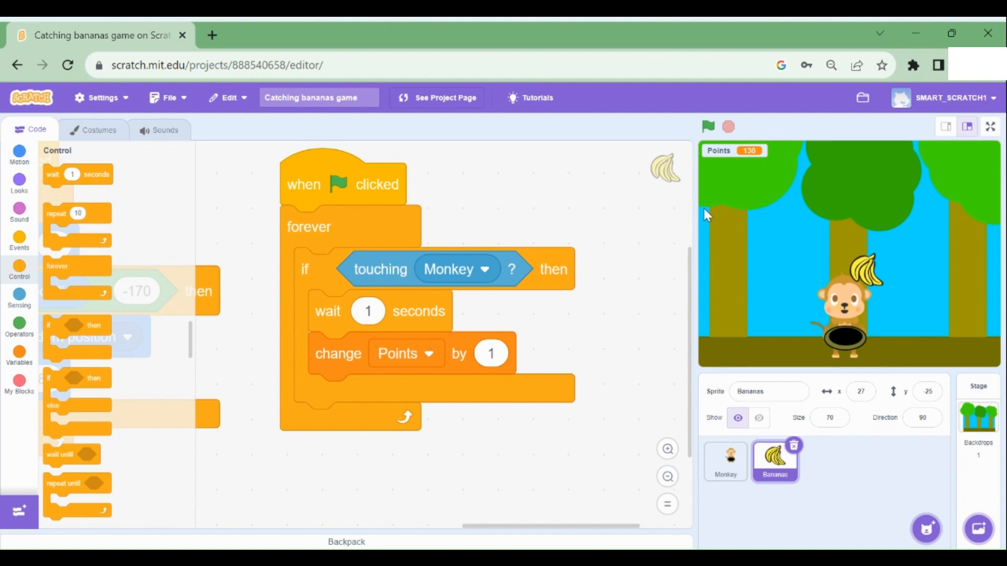
pyautogui.moveTo(747, 208)
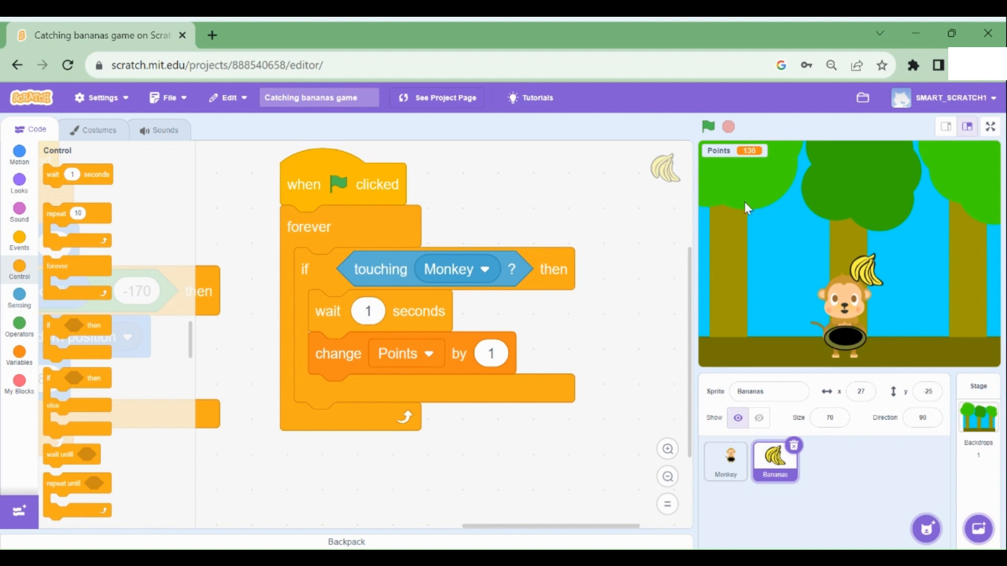
pyautogui.moveTo(673, 290)
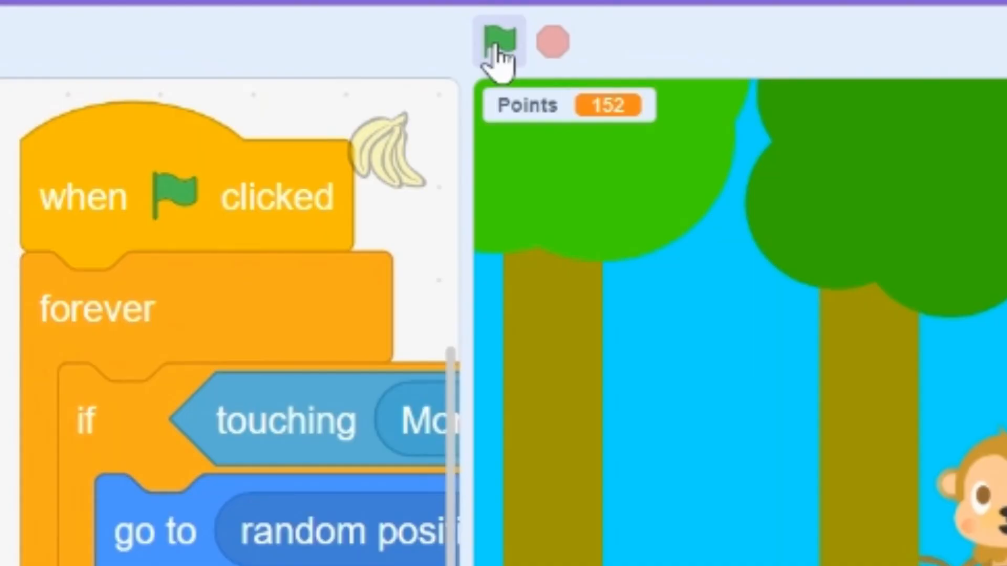
# Reset Points to 0 under the green-flag hat and confirm the score starts at zero.
pyautogui.click(500, 40)
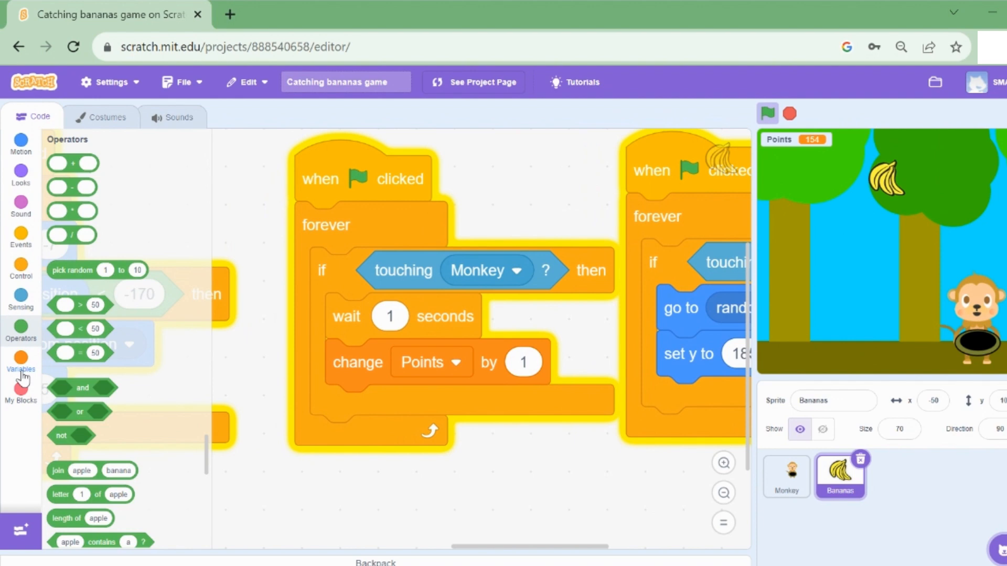
pyautogui.click(21, 365)
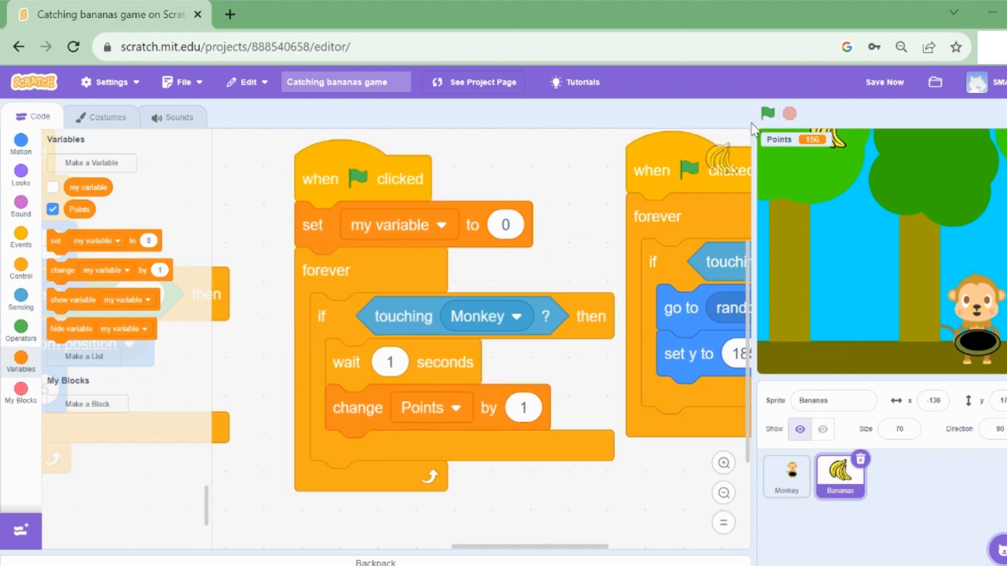
pyautogui.click(767, 114)
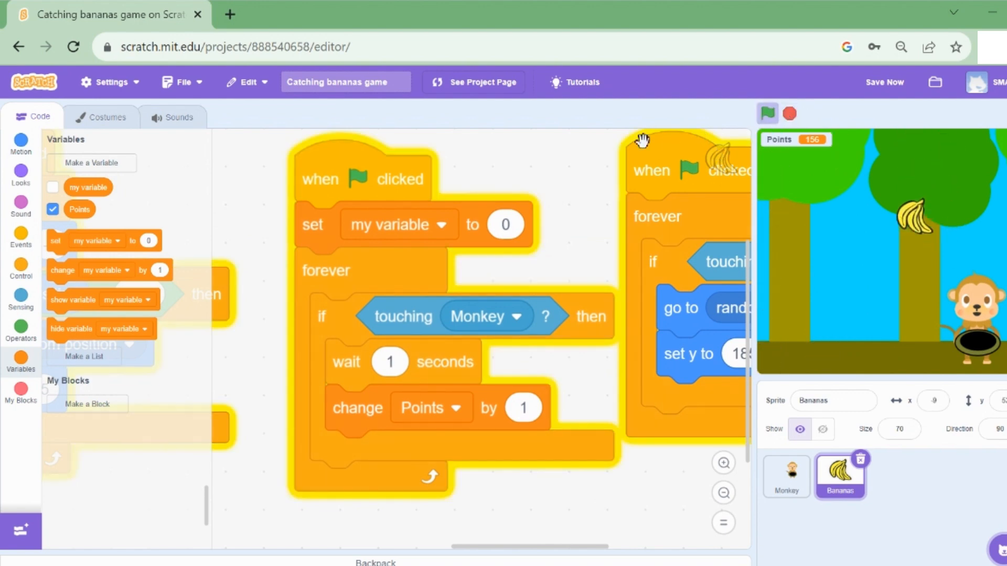
pyautogui.click(398, 224)
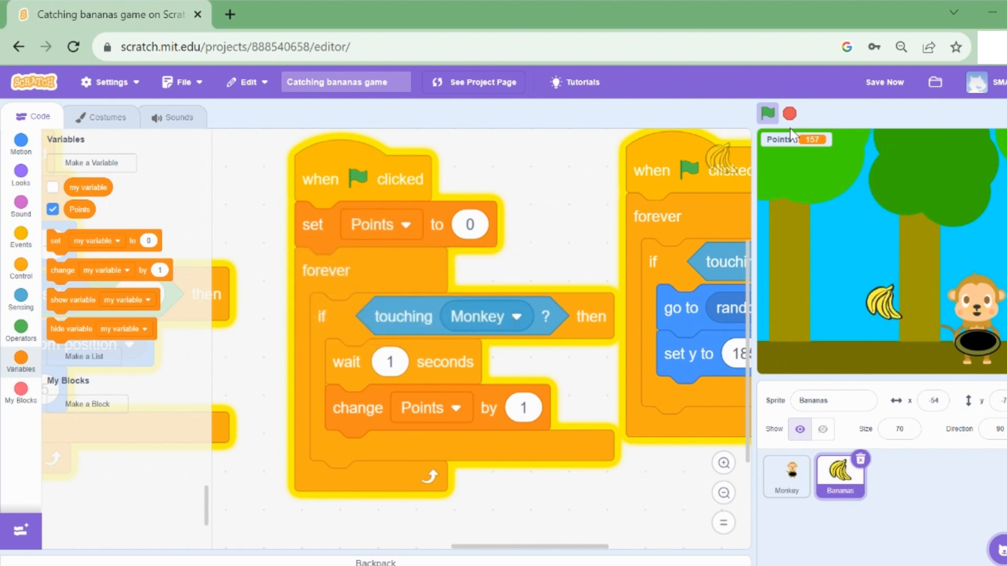
pyautogui.click(767, 114)
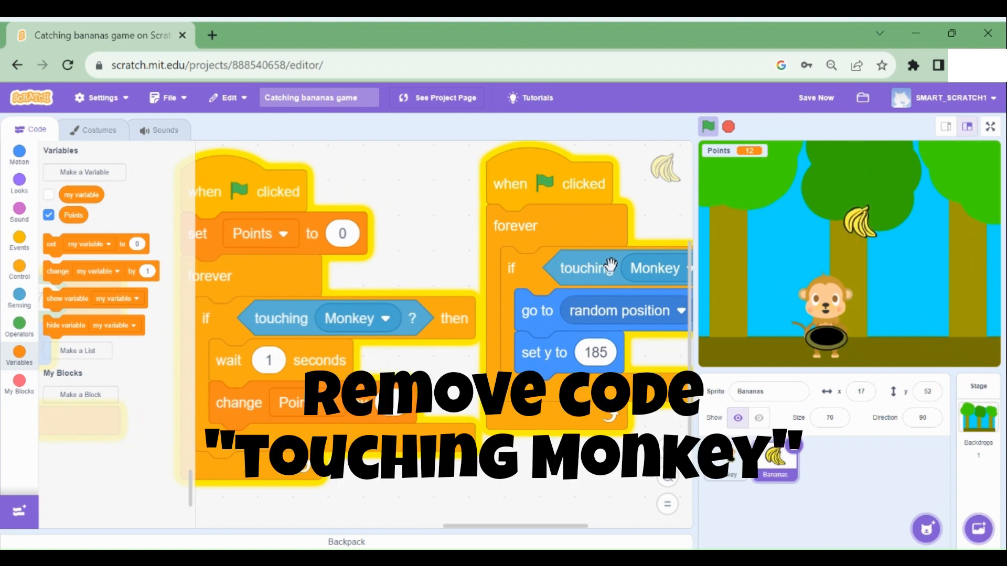
# Swap the touching-Monkey condition for touching-color checks of the bowl's olive rim and black centre.
pyautogui.moveTo(610, 269); pyautogui.dragTo(378, 266)
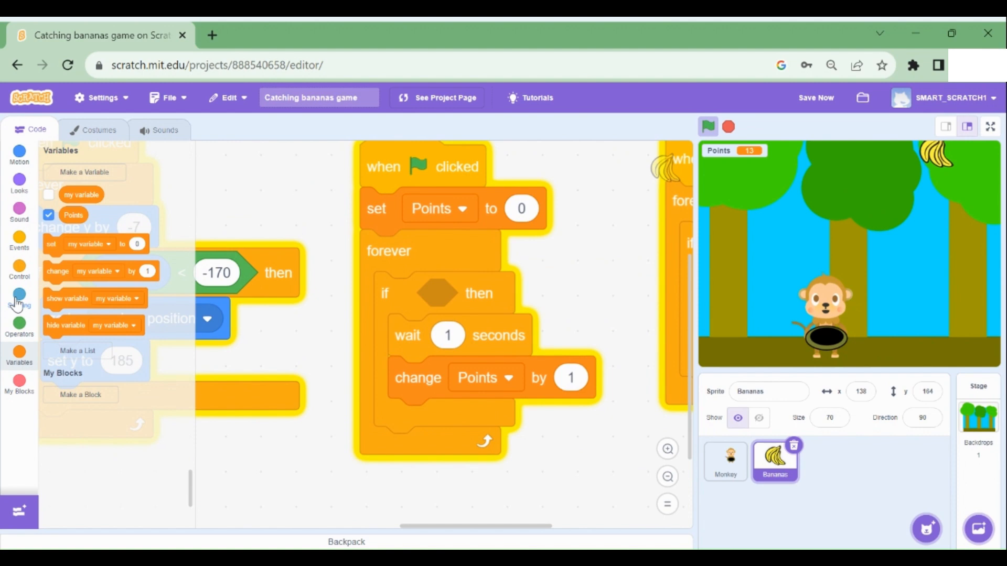
pyautogui.click(19, 298)
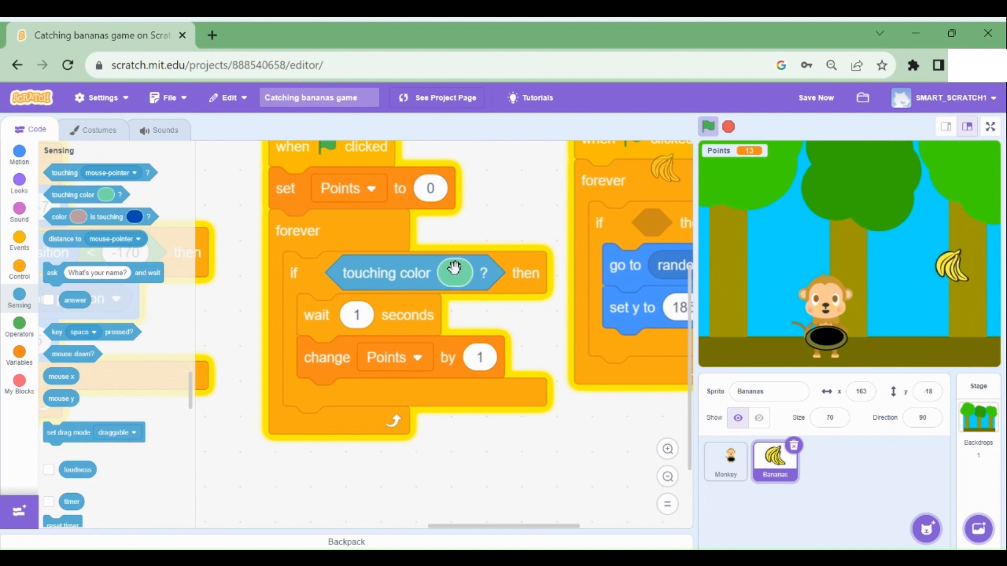
pyautogui.click(454, 273)
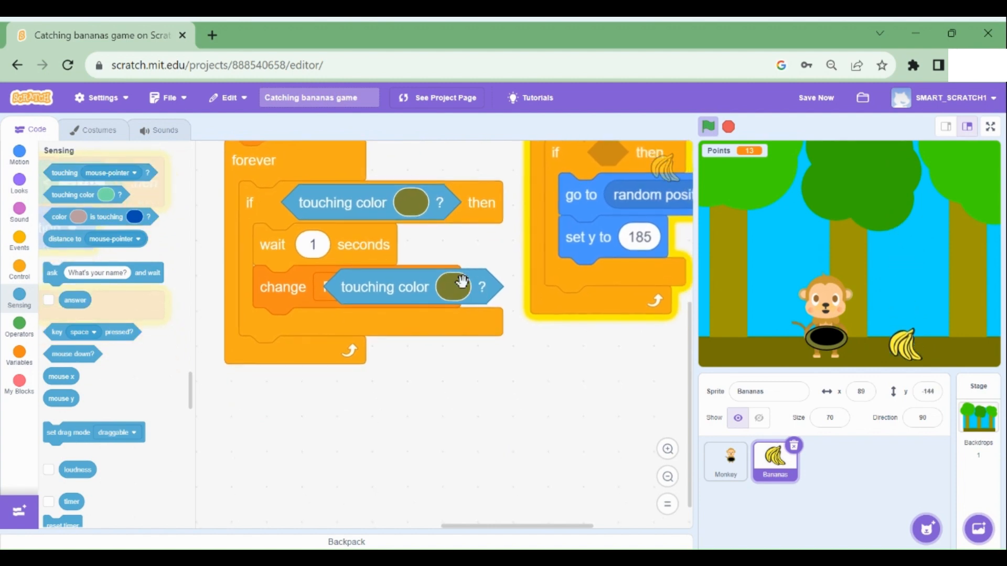
pyautogui.click(453, 286)
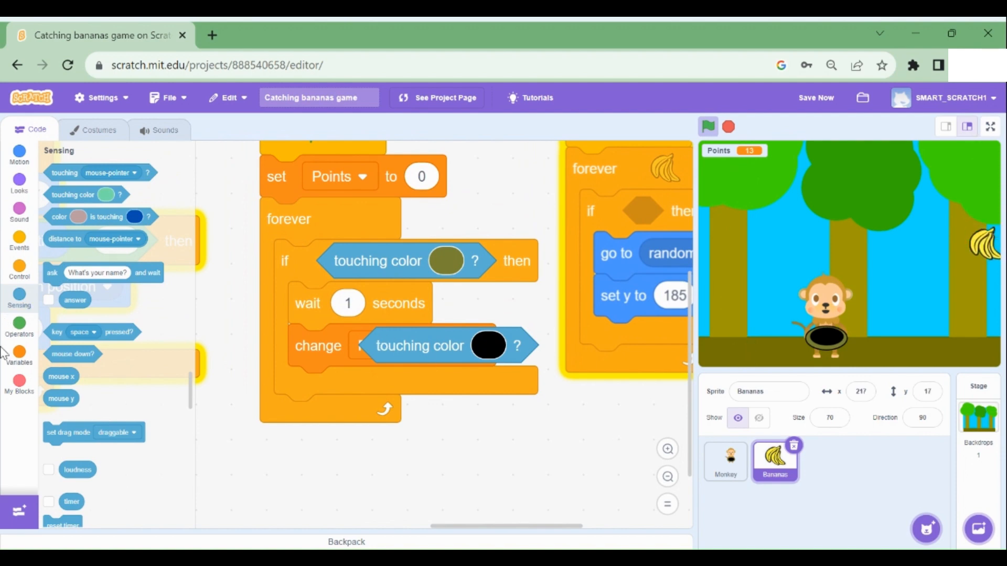
pyautogui.click(19, 328)
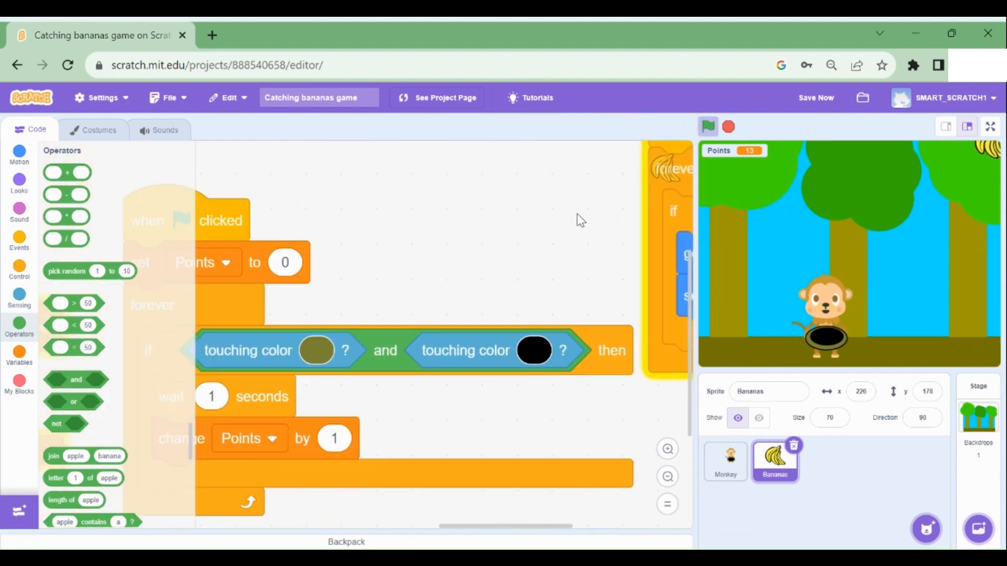
# Run the game to test the touching-olive-and-black respawn check on the bananas.
pyautogui.click(707, 126)
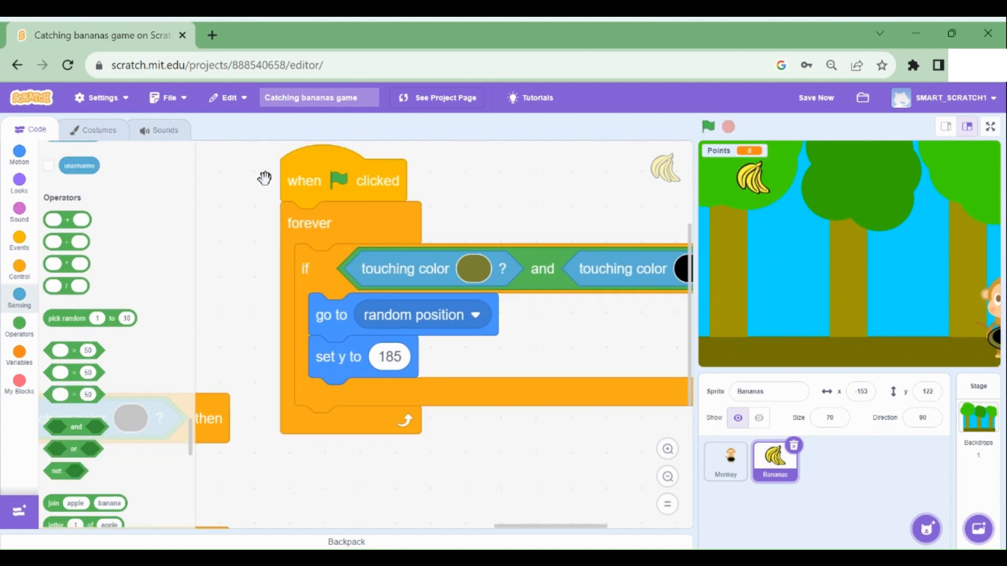
# Add and preview the Connect sound from the Effects library for the Bananas sprite.
pyautogui.click(164, 130)
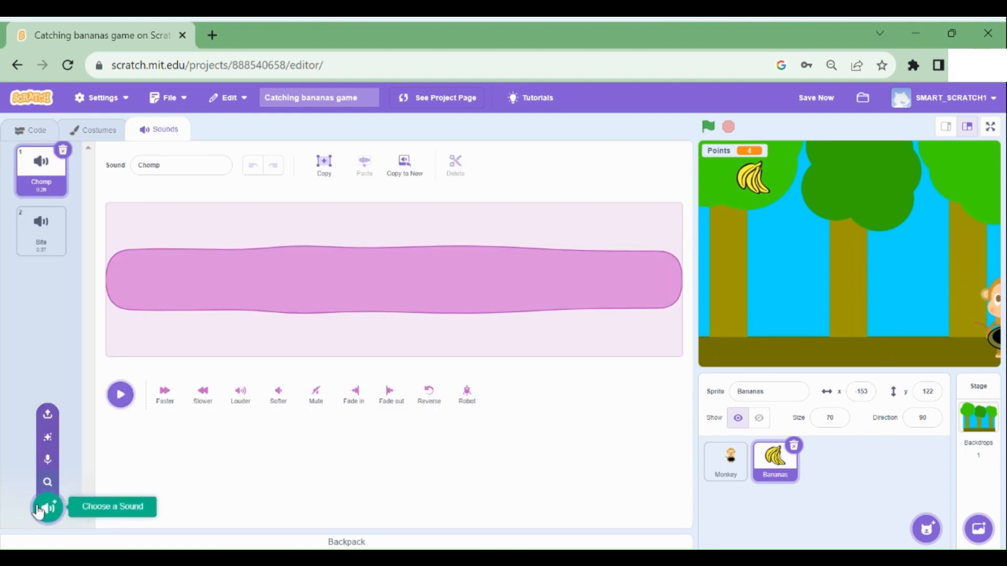
pyautogui.moveTo(47, 482)
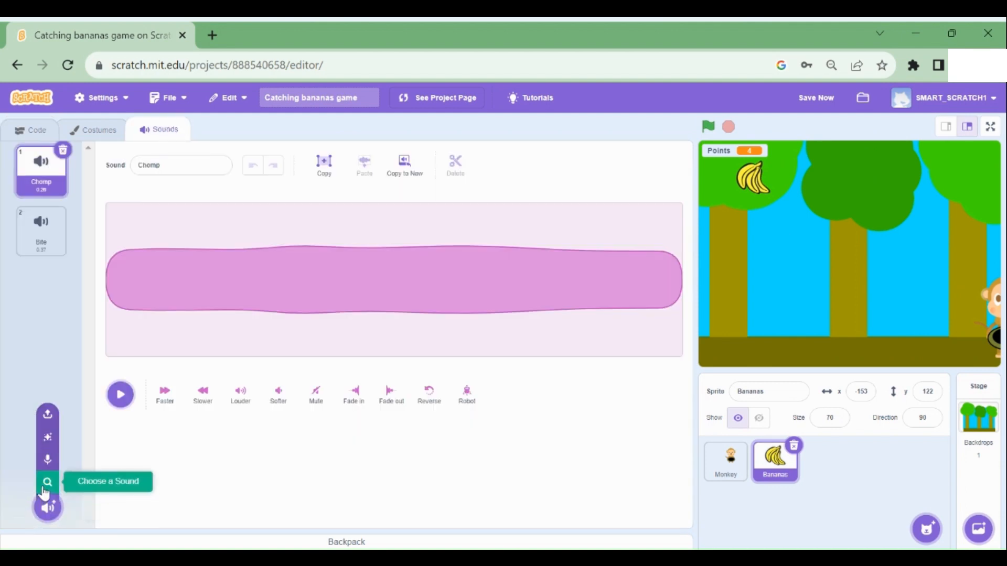
pyautogui.click(48, 482)
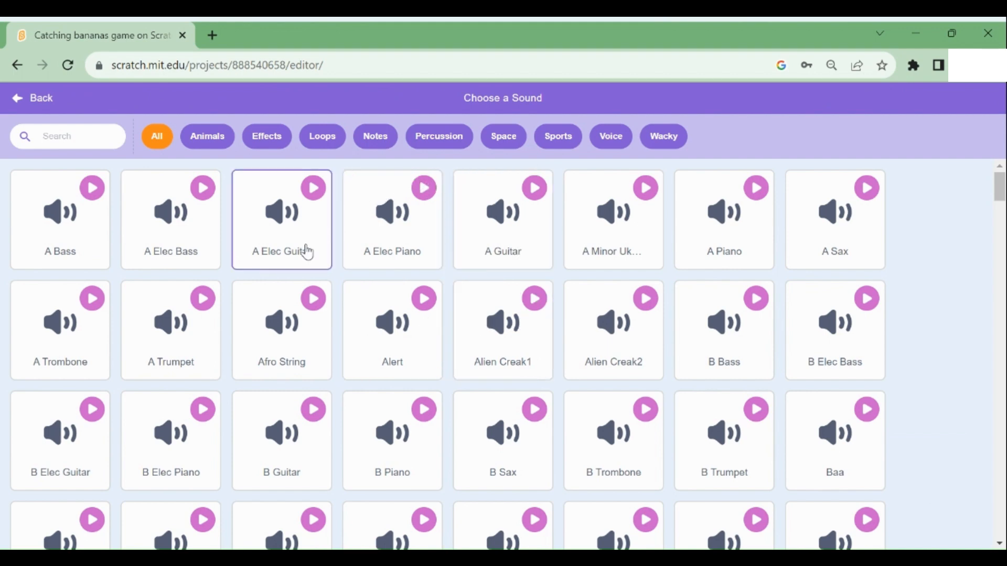
pyautogui.click(265, 135)
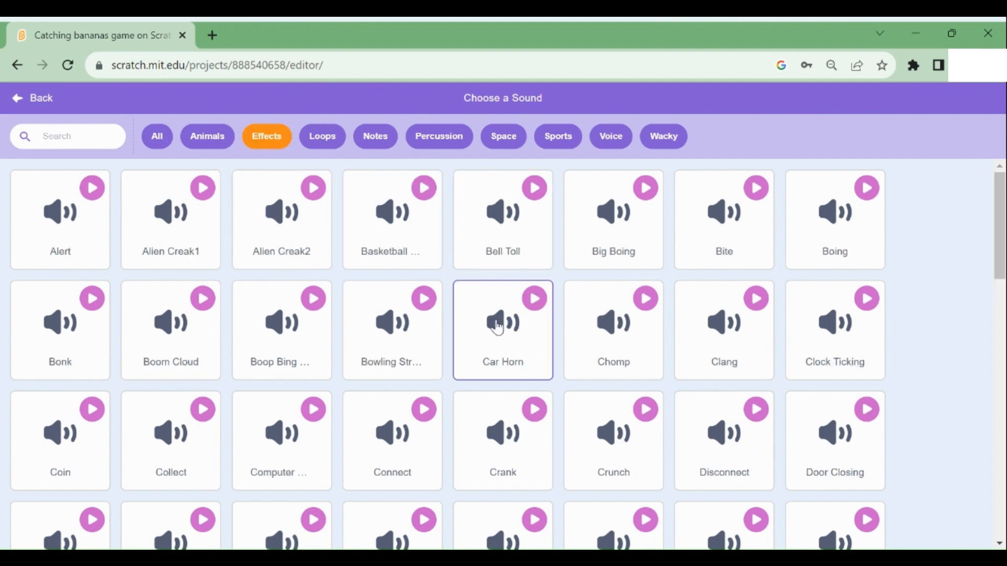
pyautogui.scroll(-3)
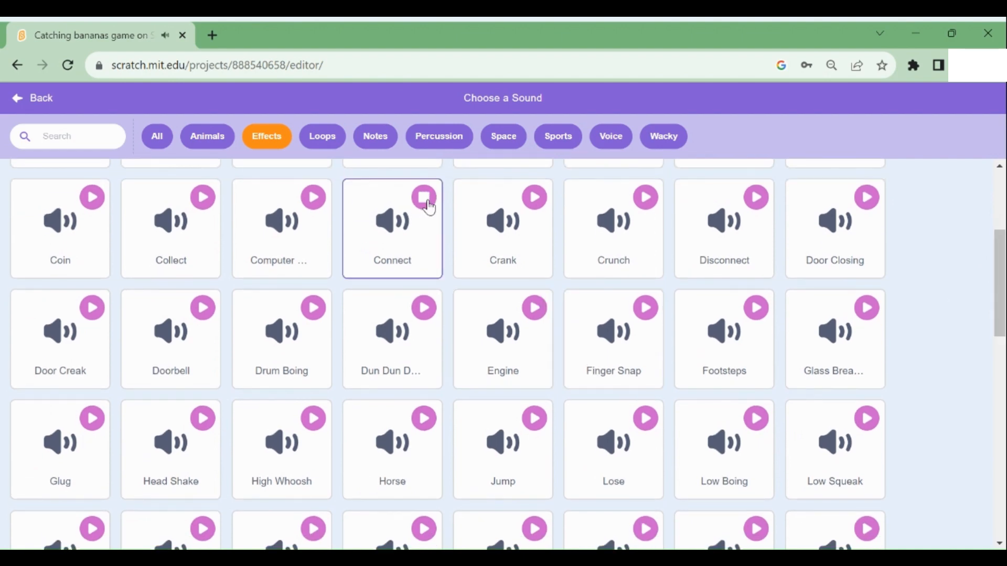
pyautogui.click(391, 228)
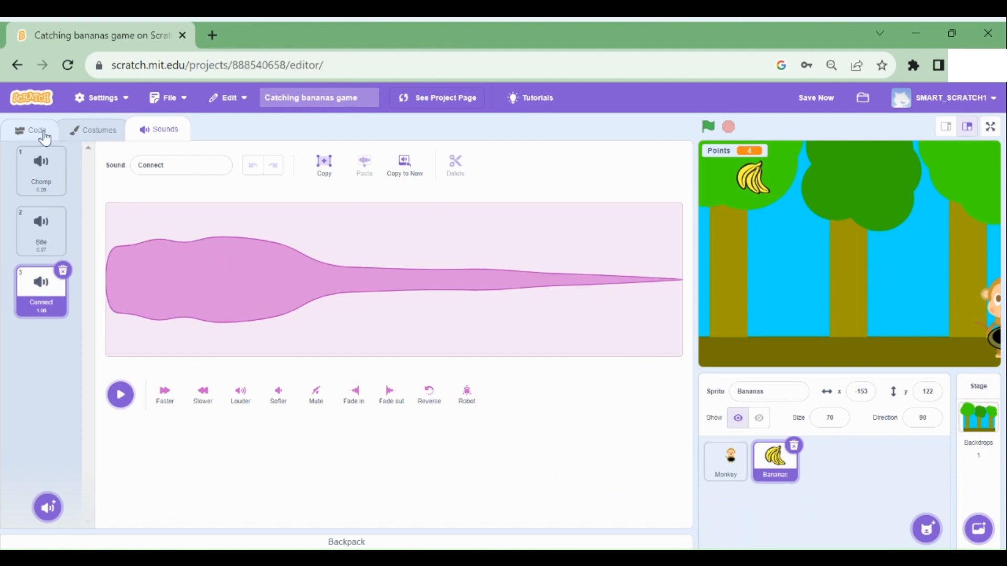
# Play 'start sound Connect' first in the catch check, test several runs, then open File.
pyautogui.click(30, 129)
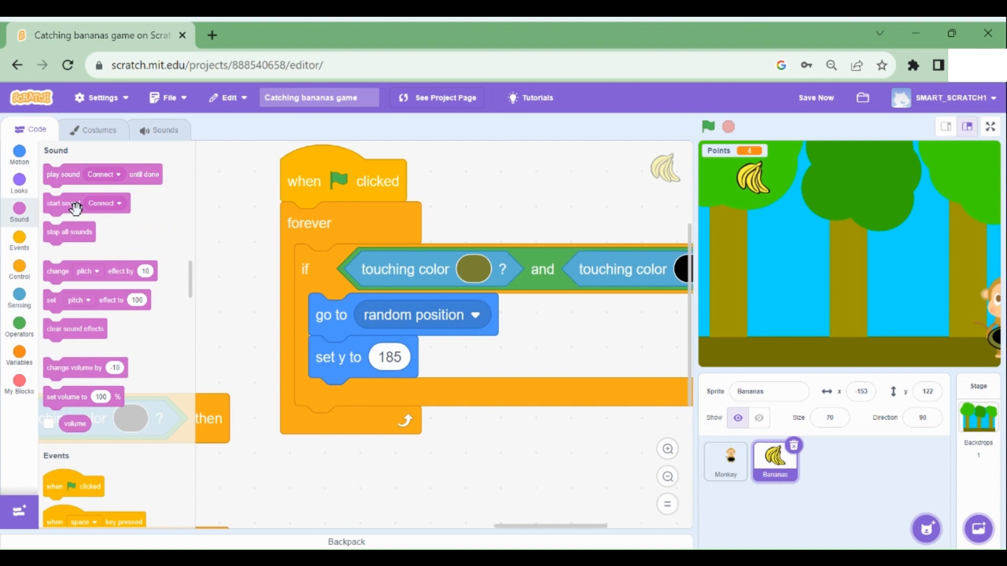
pyautogui.moveTo(87, 203); pyautogui.dragTo(350, 321)
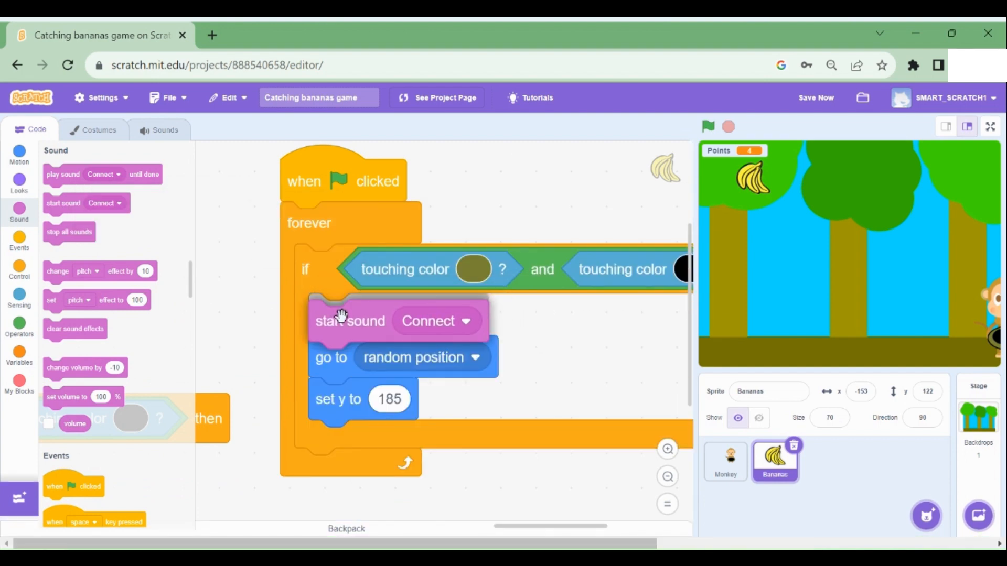
pyautogui.click(708, 127)
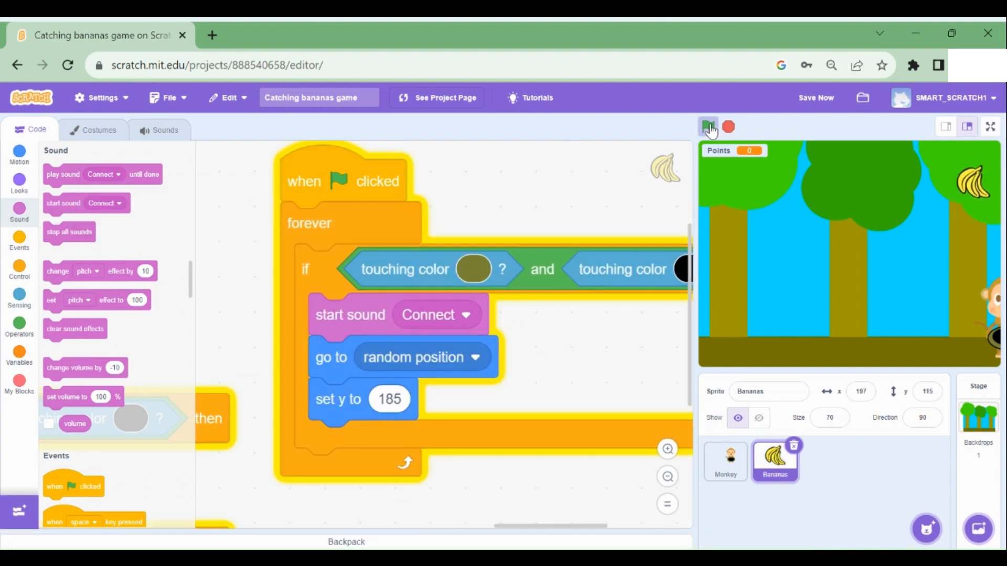
pyautogui.click(708, 127)
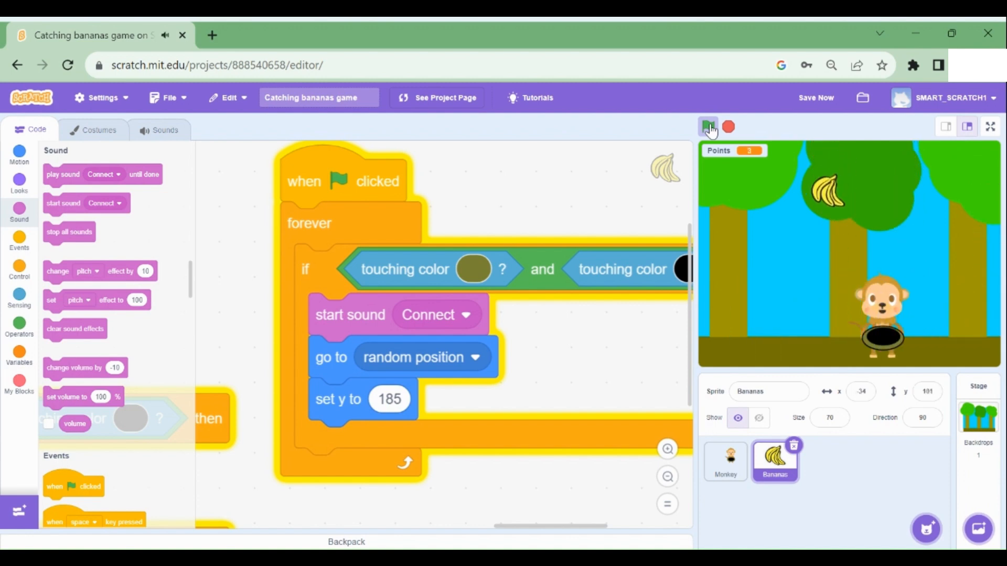
pyautogui.click(707, 126)
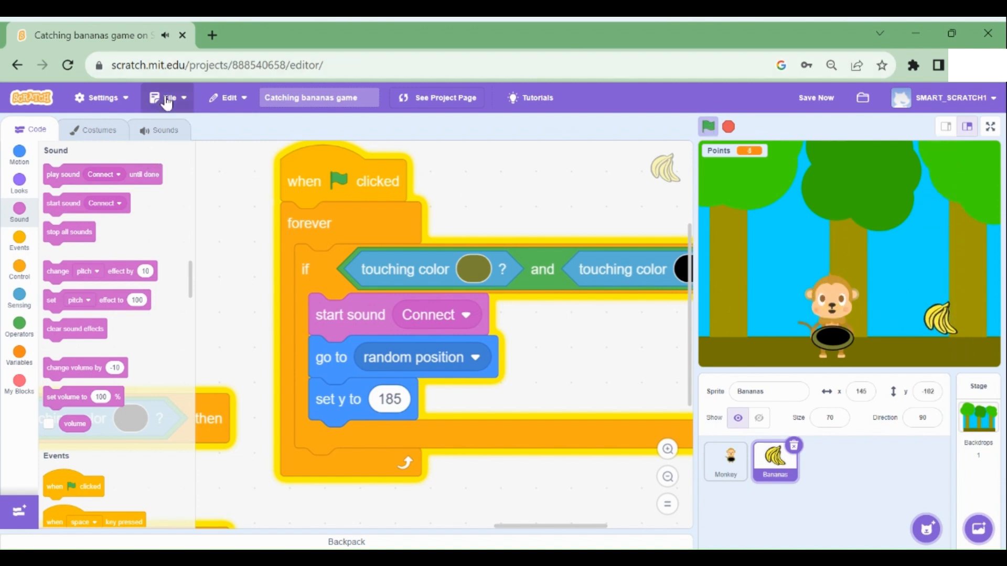
pyautogui.click(168, 97)
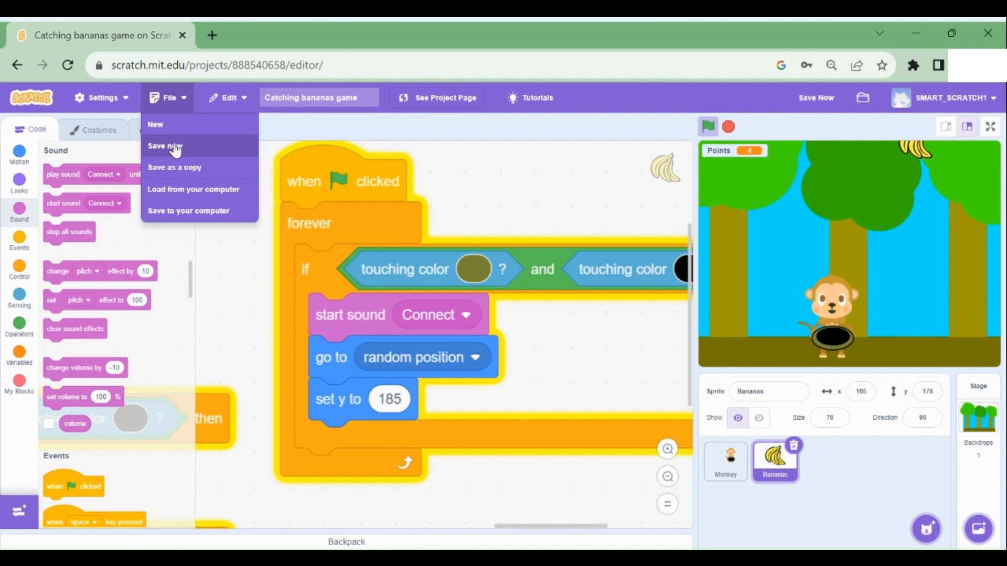